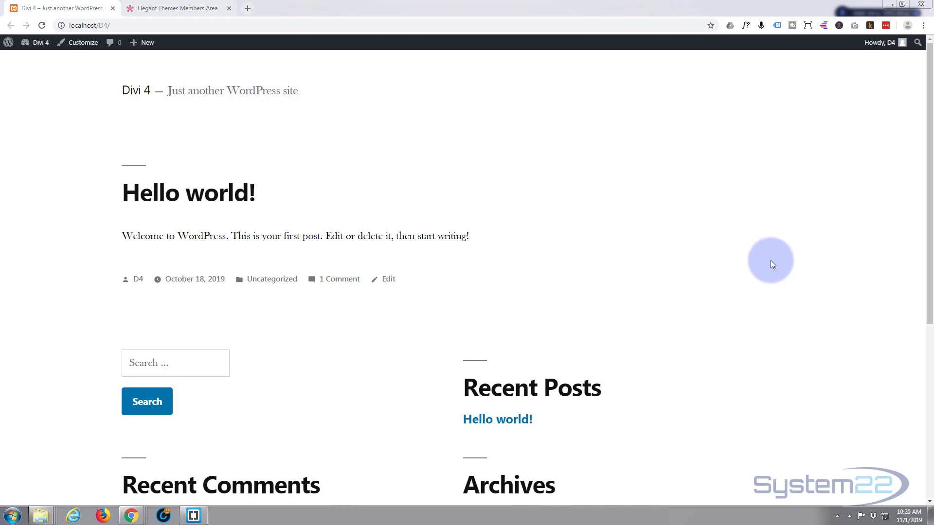
pyautogui.moveTo(766, 267)
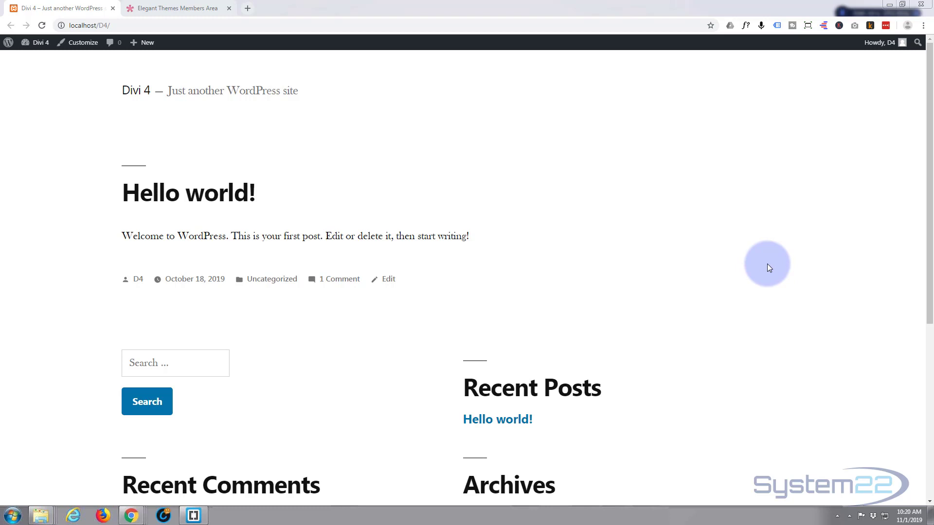
pyautogui.moveTo(741, 261)
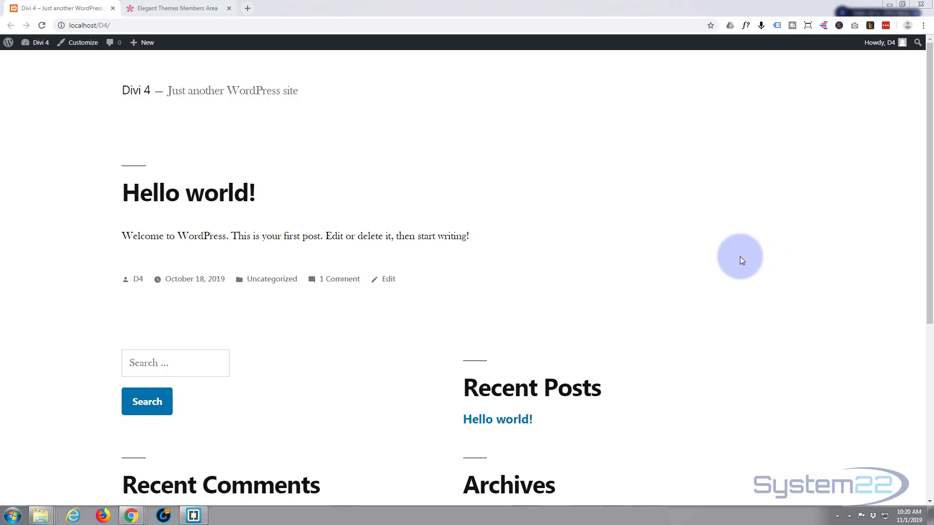
# - Reach the Themes page from the dashboard via Appearance, with Twenty Nineteen current
pyautogui.click(9, 42)
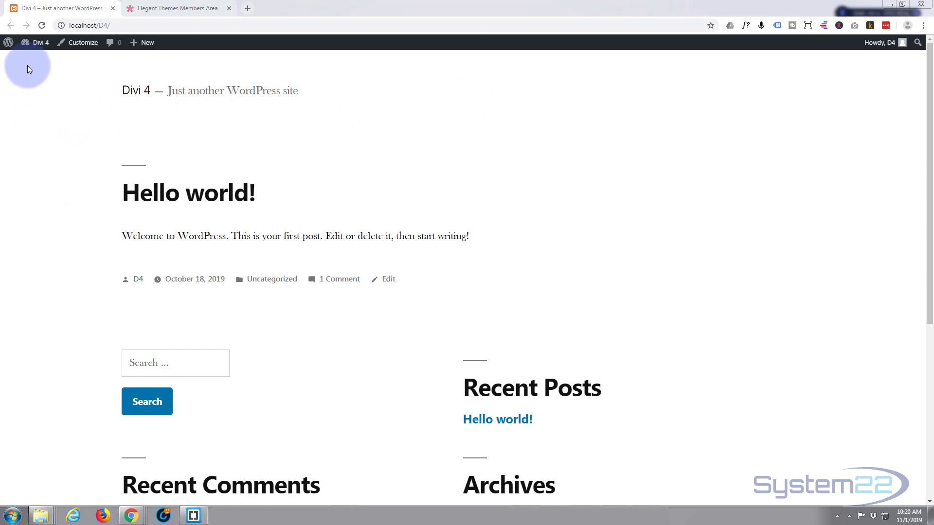
pyautogui.click(38, 42)
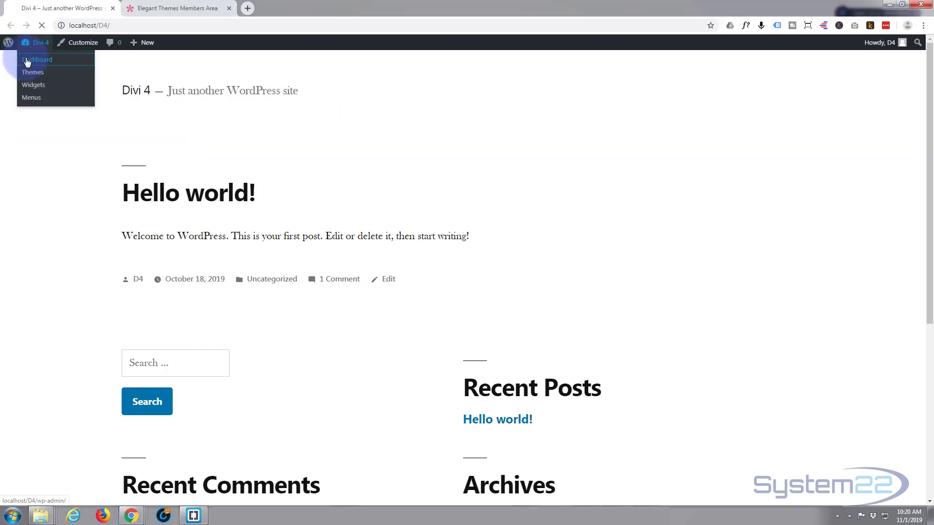
pyautogui.click(37, 60)
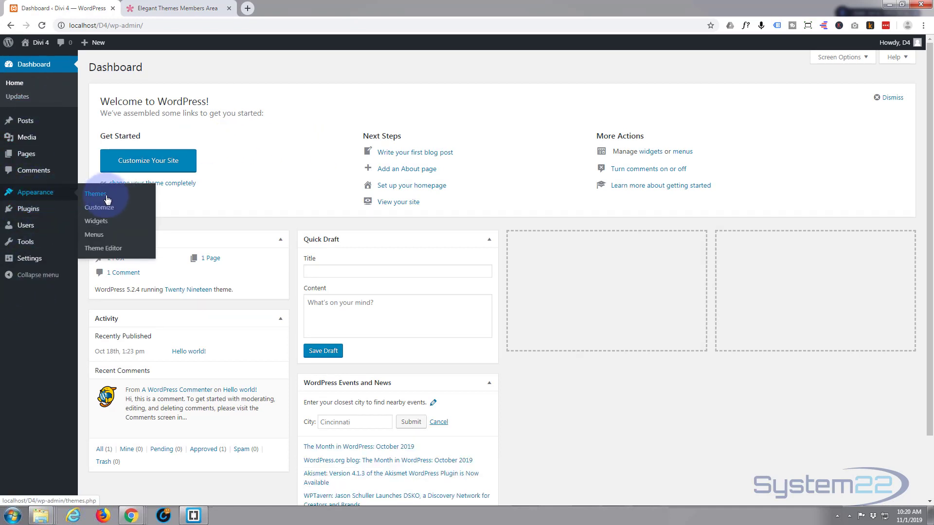
pyautogui.click(96, 193)
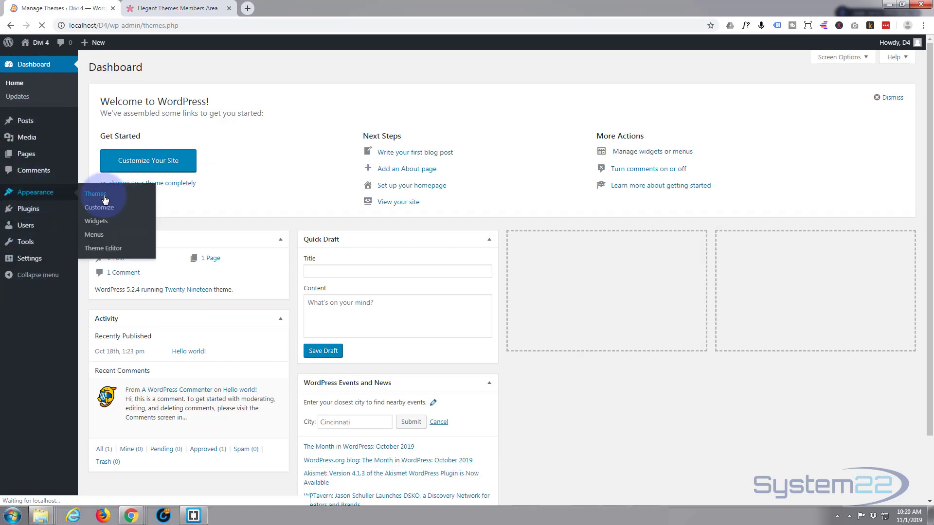
pyautogui.click(95, 194)
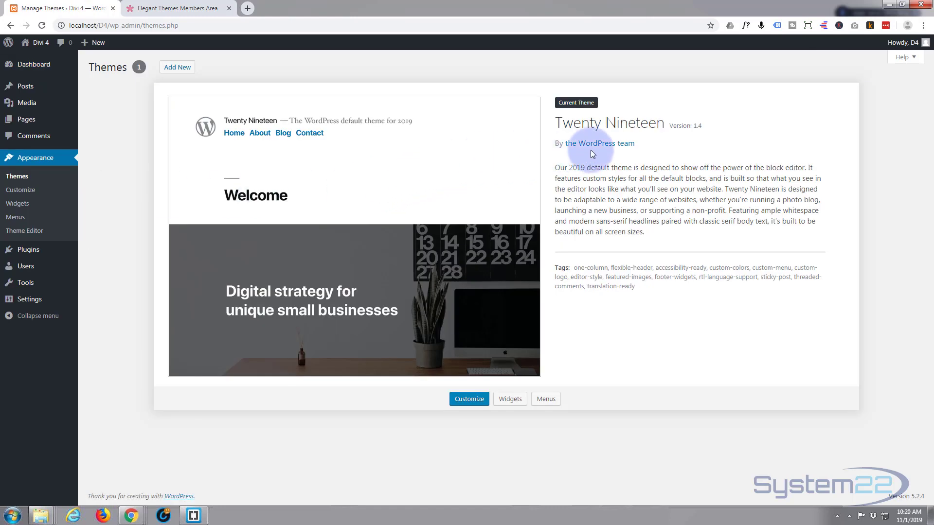
pyautogui.moveTo(330, 199)
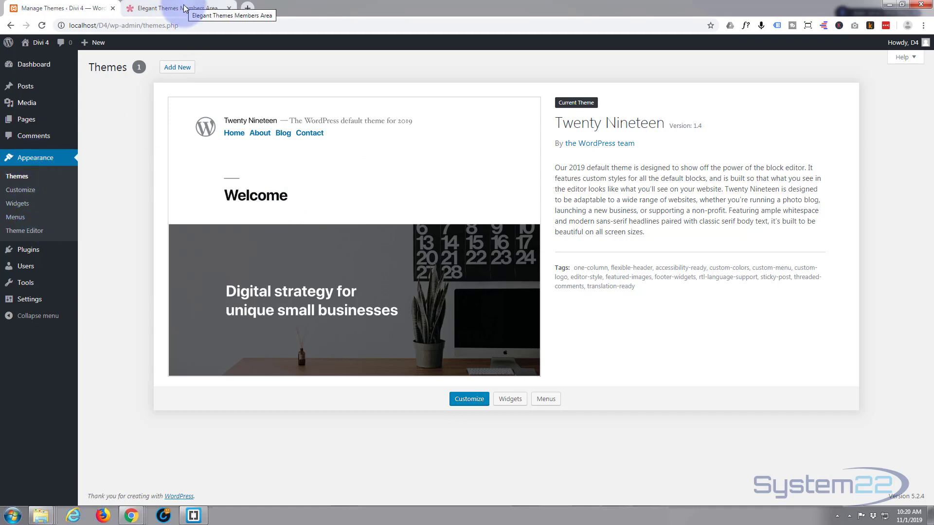
# - Download the Divi theme zip from the Elegant Themes Members Area tab
pyautogui.click(173, 7)
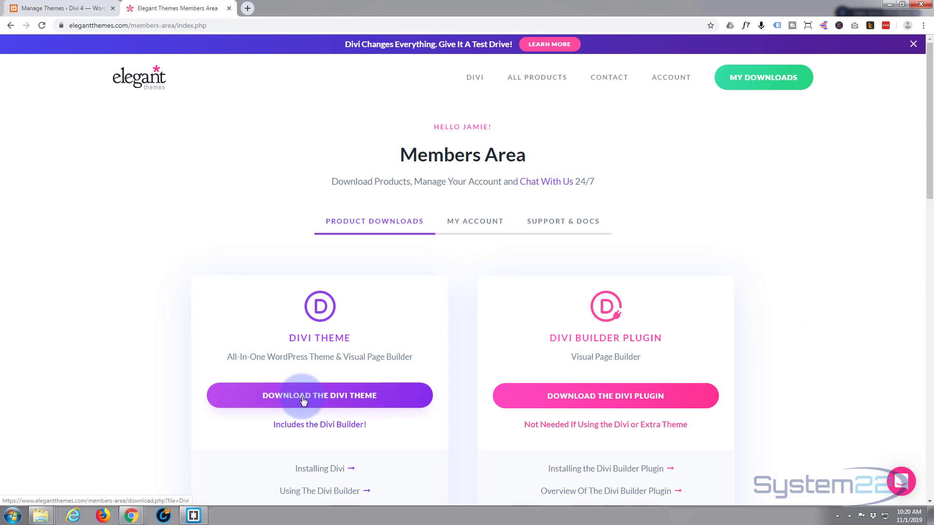
pyautogui.click(319, 395)
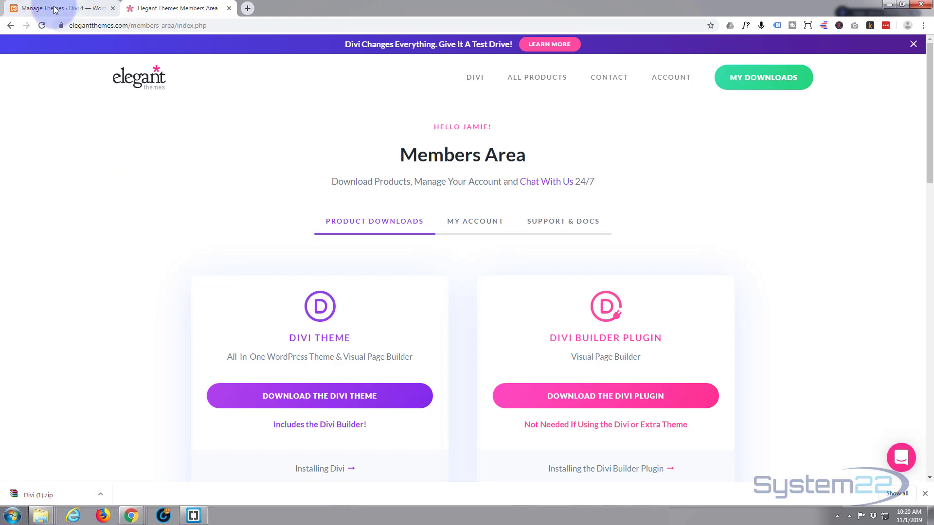
# - Upload Divi (1).zip through Add New > Upload Theme and install it
pyautogui.click(56, 8)
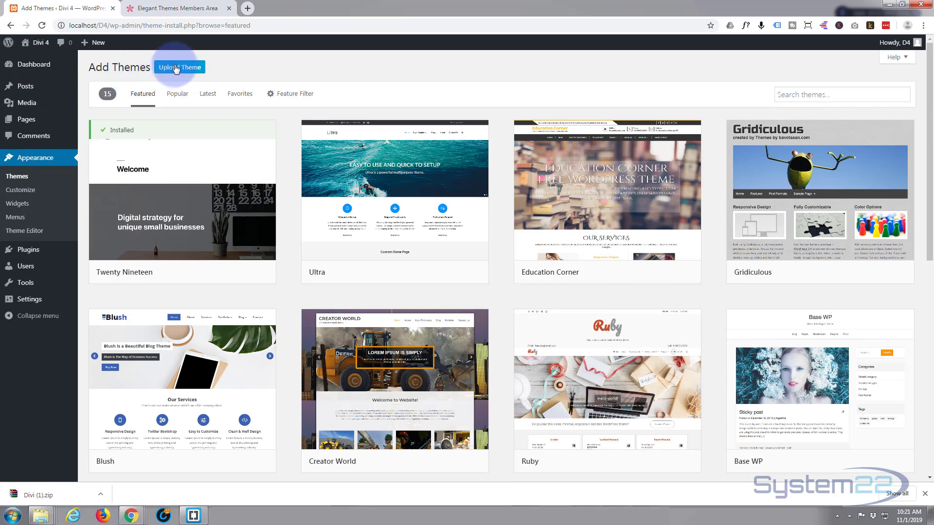
pyautogui.click(179, 67)
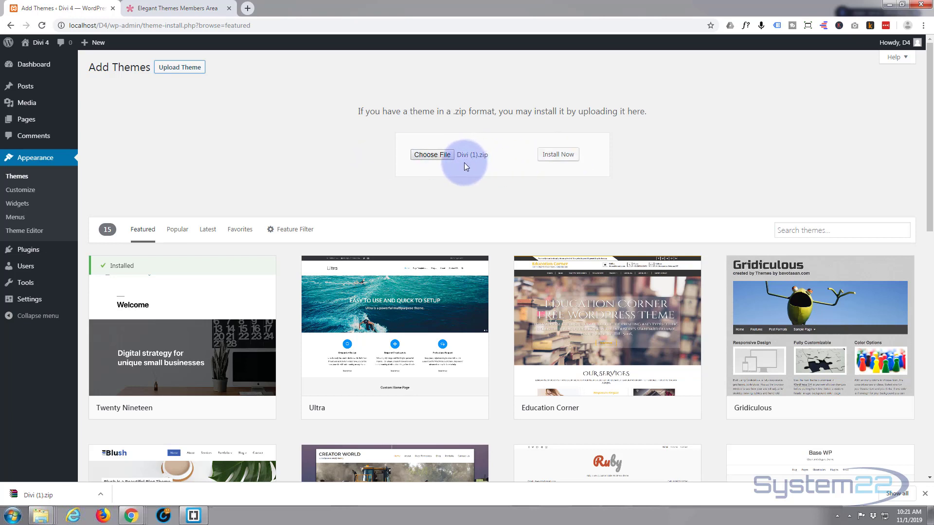
pyautogui.moveTo(557, 155)
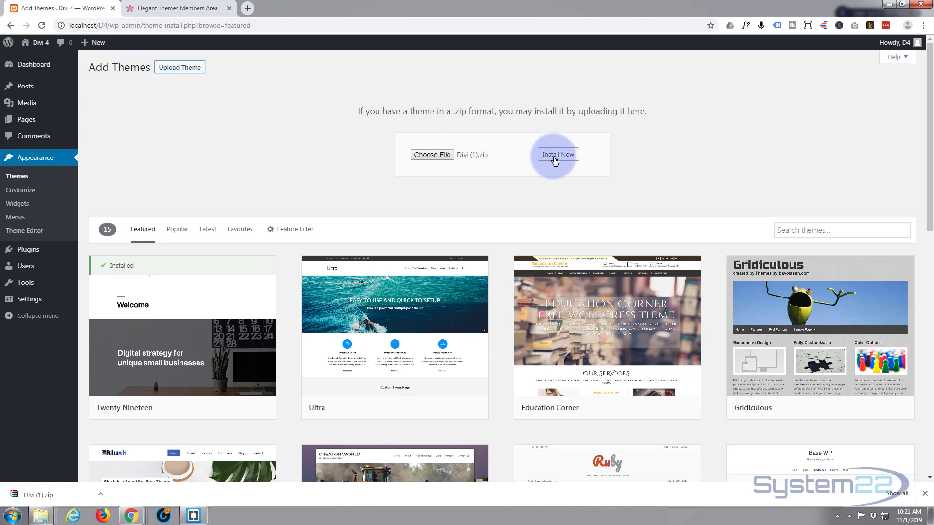
pyautogui.click(556, 155)
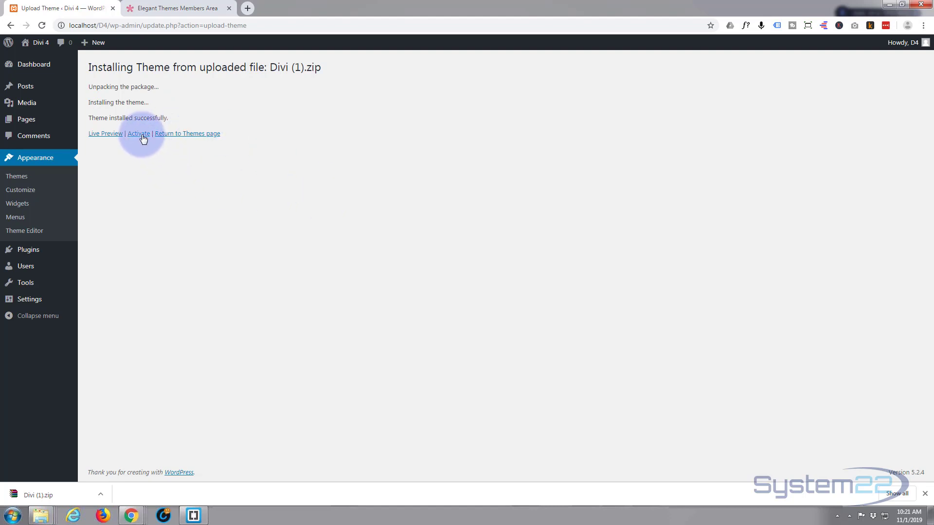
# - Activate Divi and start its update to the newer version
pyautogui.click(138, 133)
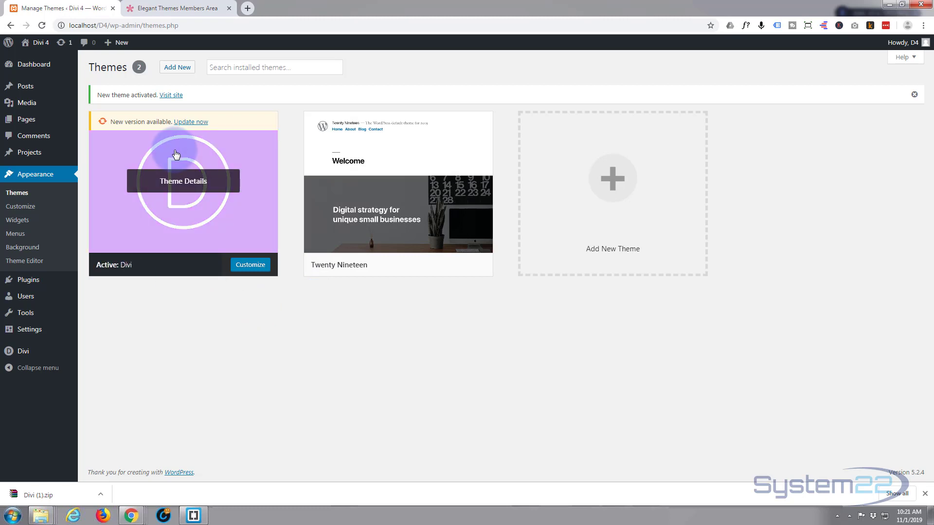
pyautogui.moveTo(126, 121)
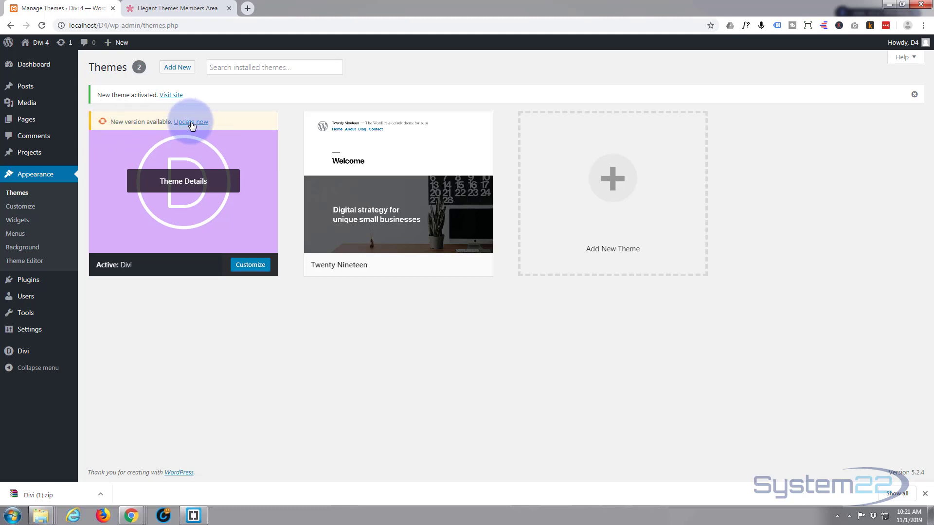
pyautogui.click(191, 122)
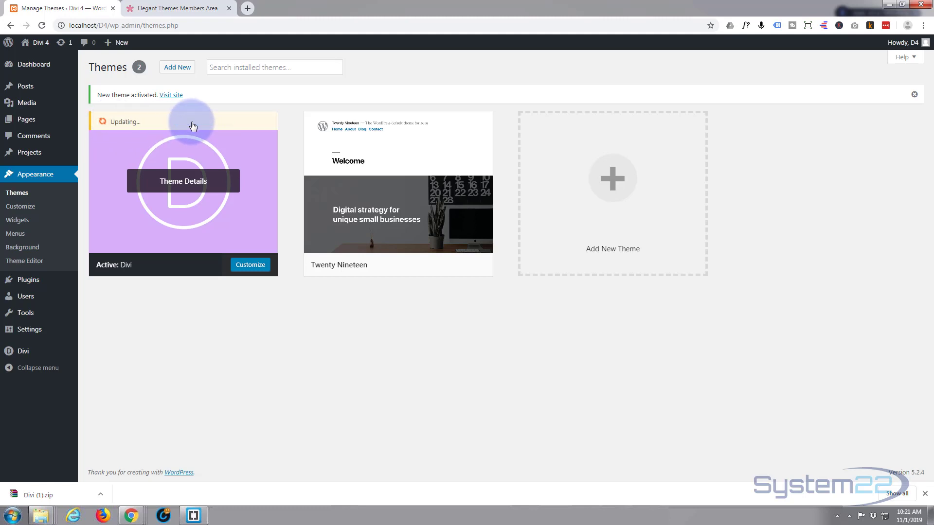
pyautogui.moveTo(225, 328)
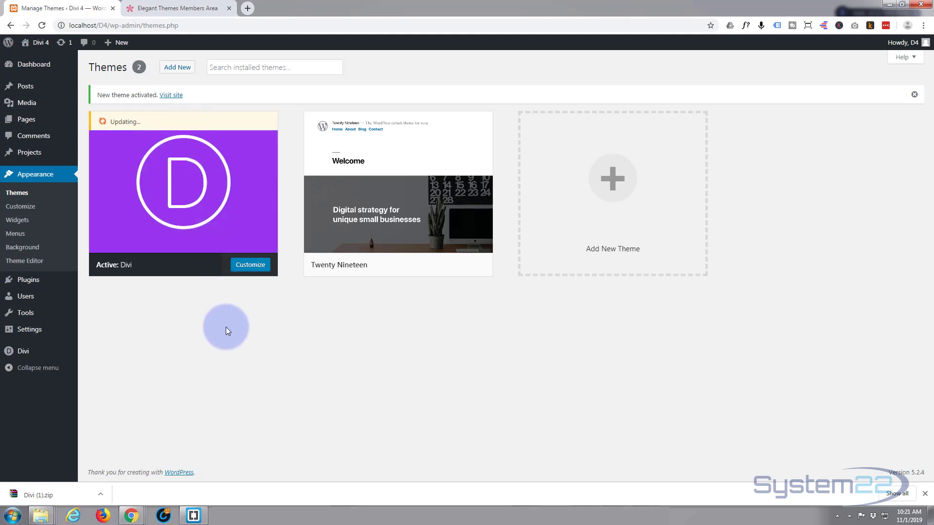
pyautogui.moveTo(111, 320)
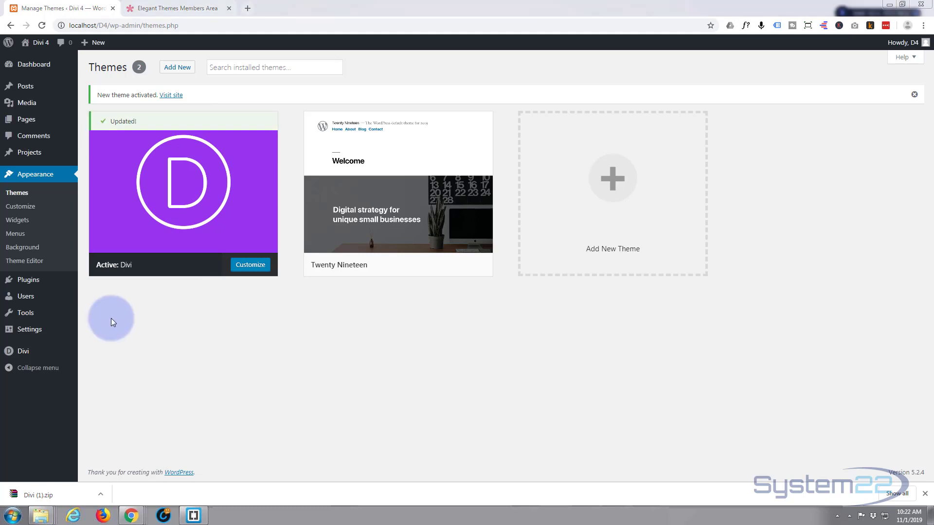
pyautogui.moveTo(247, 206)
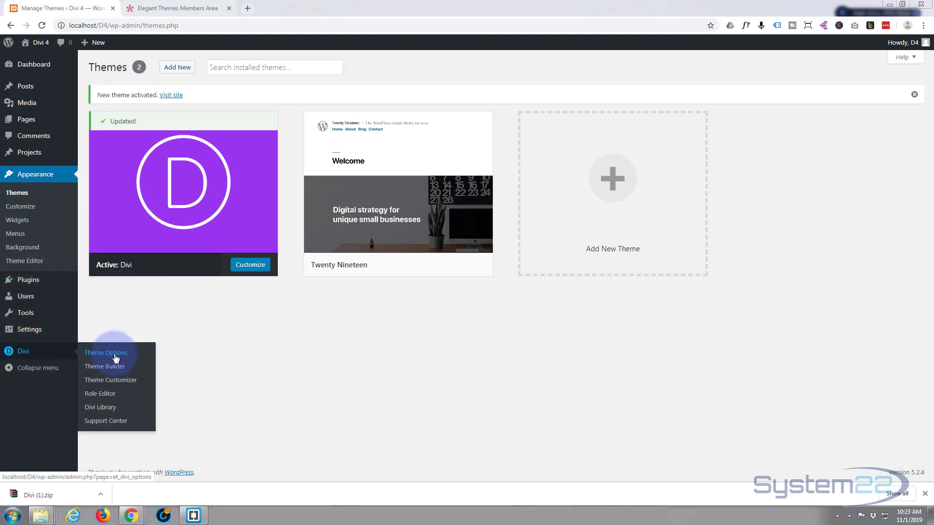
# - Enter the Elegant Themes username and API key on the Divi Theme Options Updates tab
pyautogui.click(105, 352)
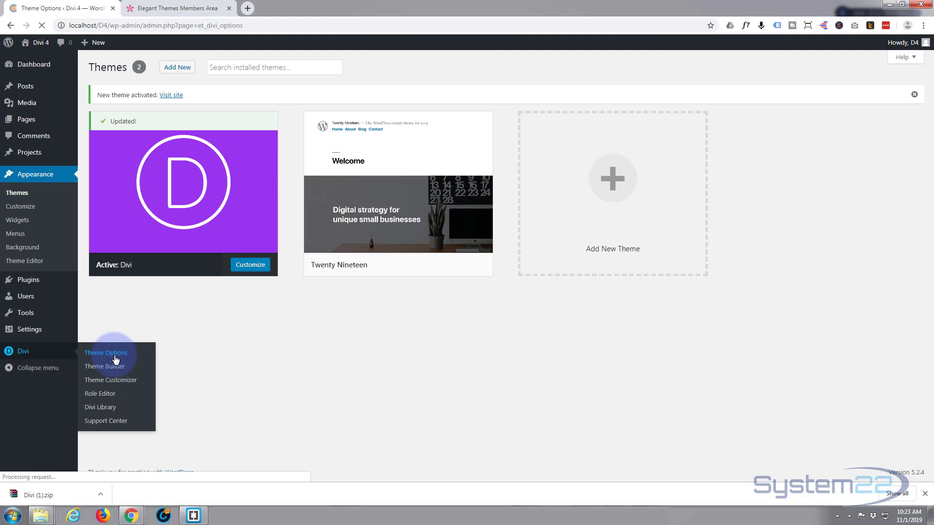
pyautogui.click(106, 352)
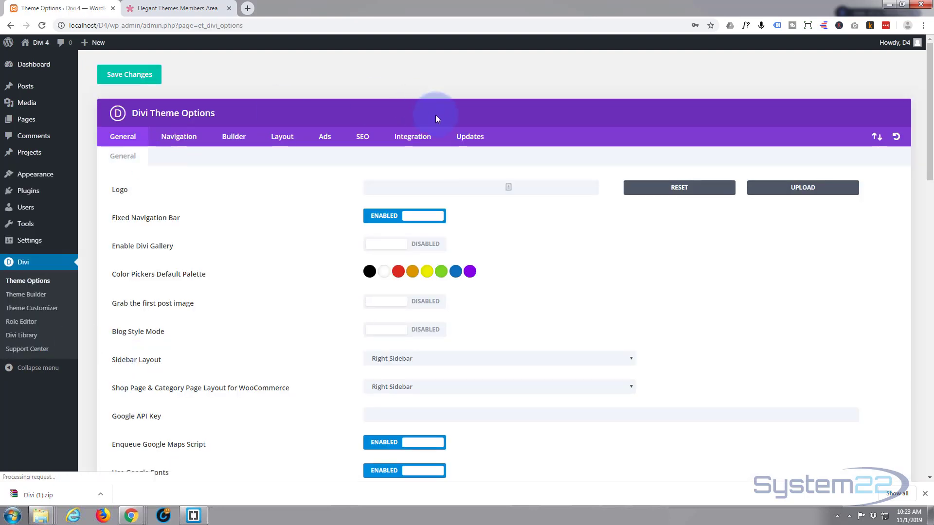
pyautogui.click(470, 136)
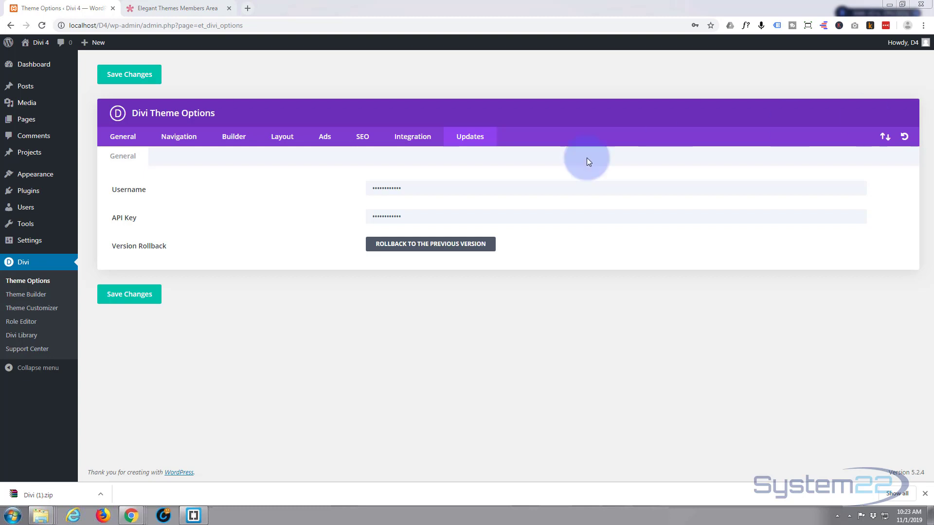
pyautogui.click(613, 188)
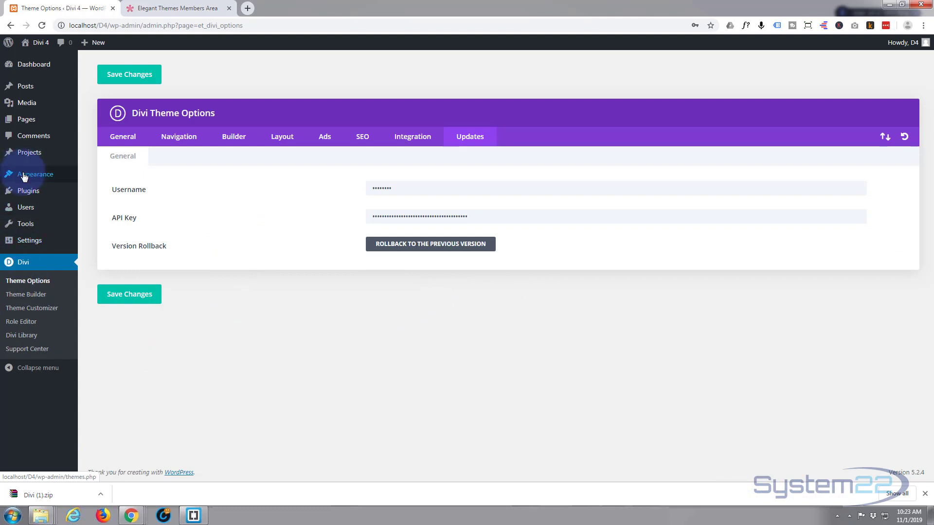
pyautogui.click(37, 174)
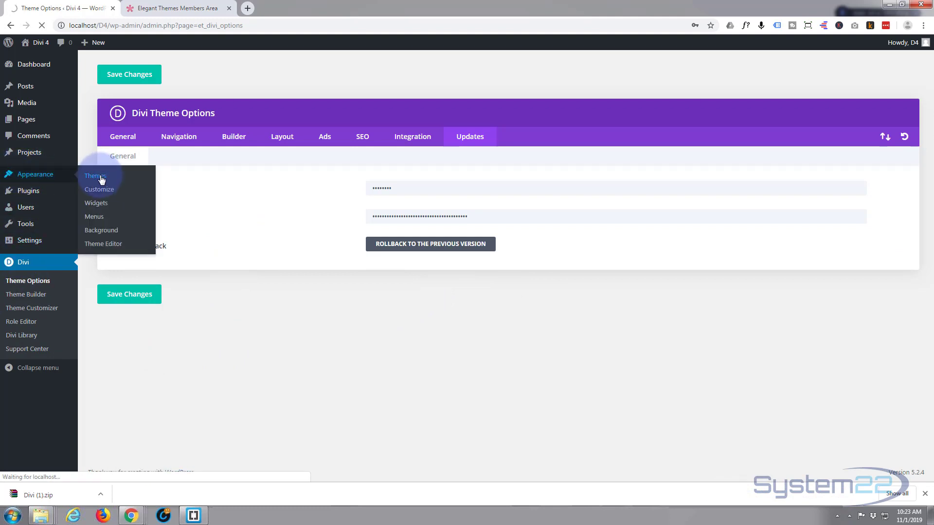
# - Return to Themes and review the Divi theme's details
pyautogui.click(94, 176)
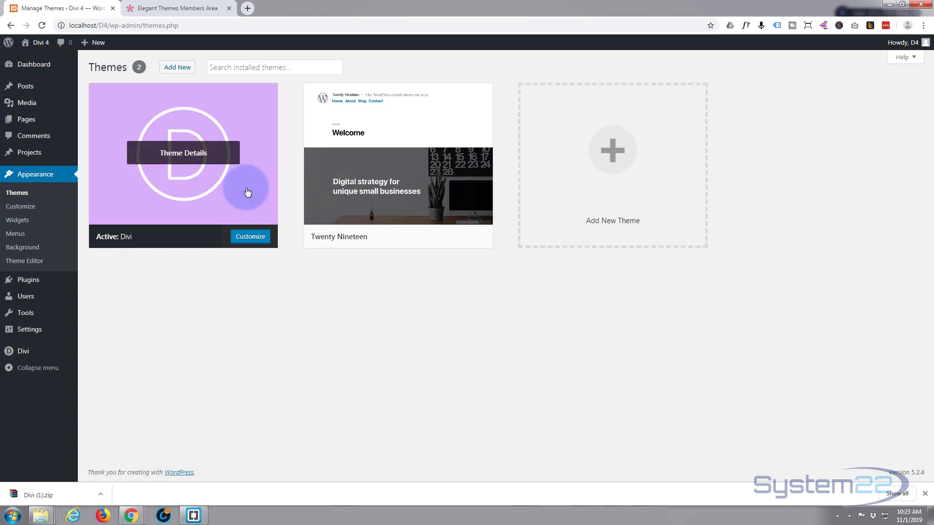
pyautogui.click(183, 152)
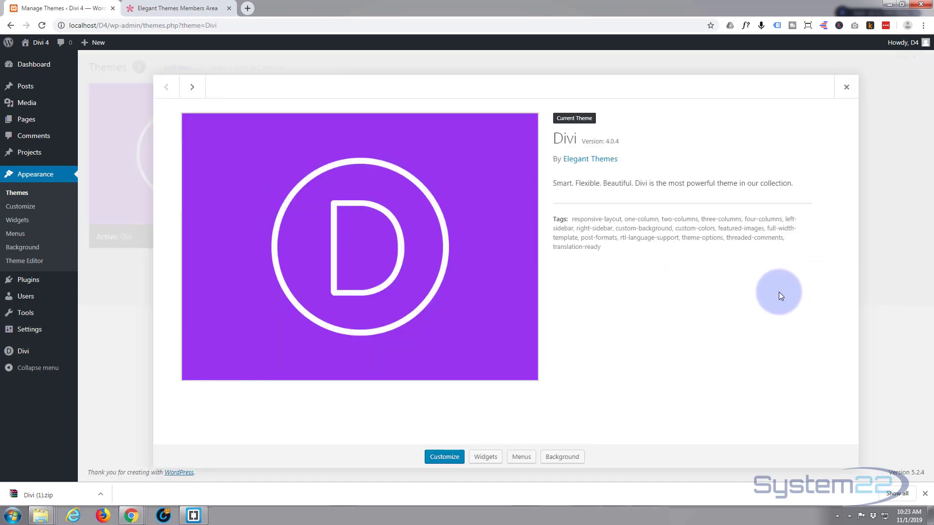
pyautogui.moveTo(808, 78)
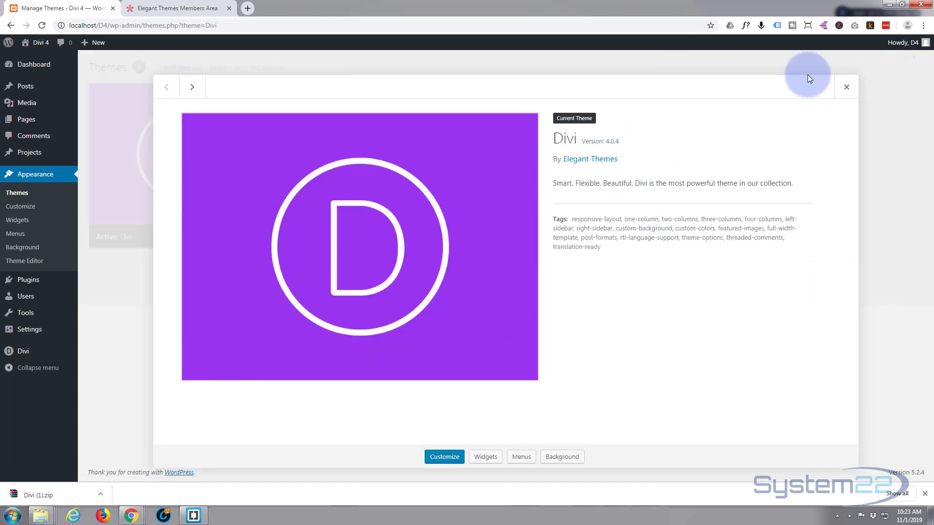
pyautogui.click(845, 86)
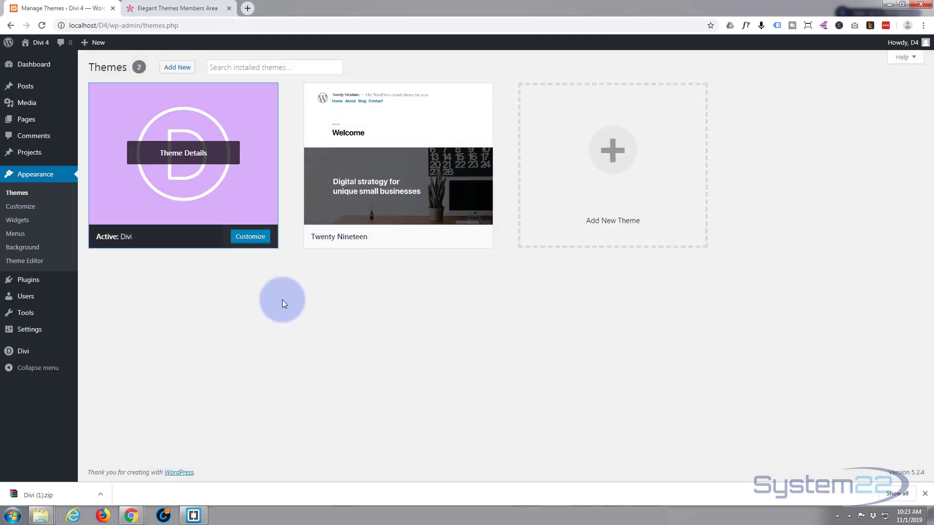
pyautogui.moveTo(487, 110)
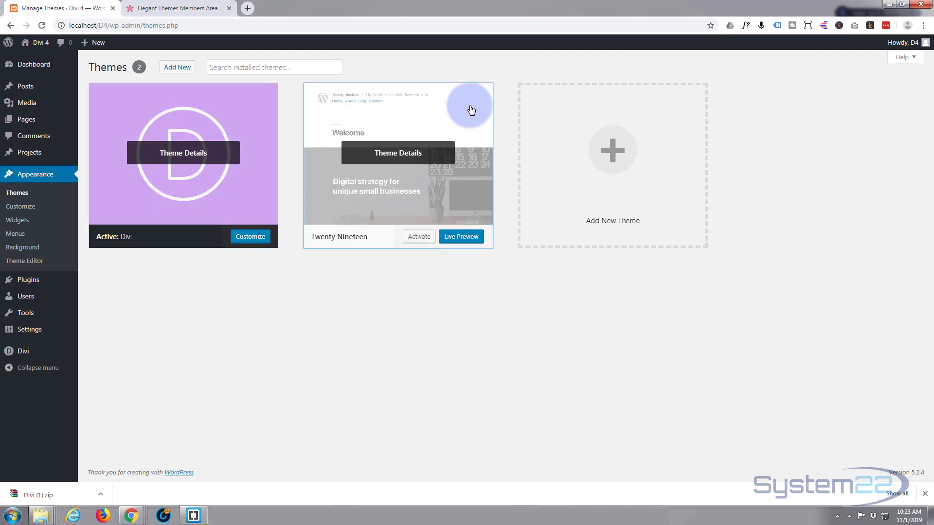
# - Delete Twenty Nineteen and confirm, leaving Divi 4.0.4 as the only theme
pyautogui.click(396, 153)
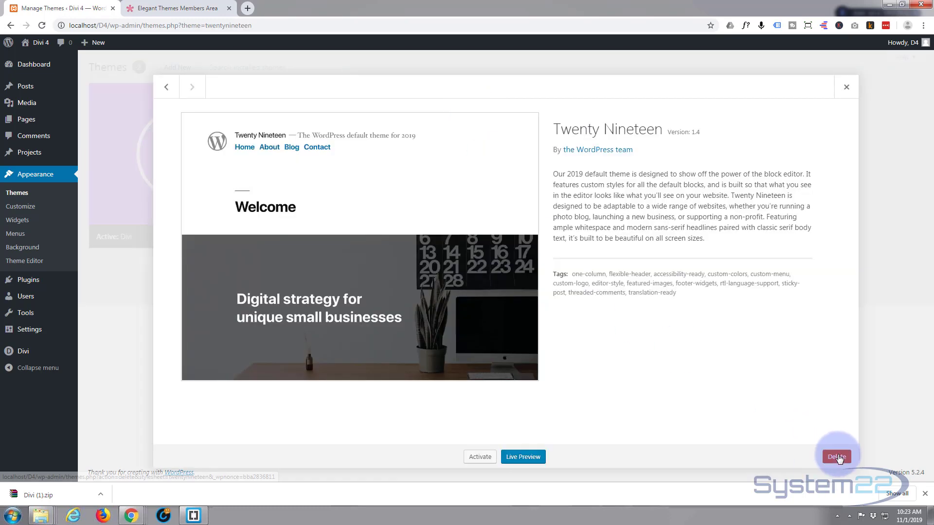
pyautogui.click(836, 457)
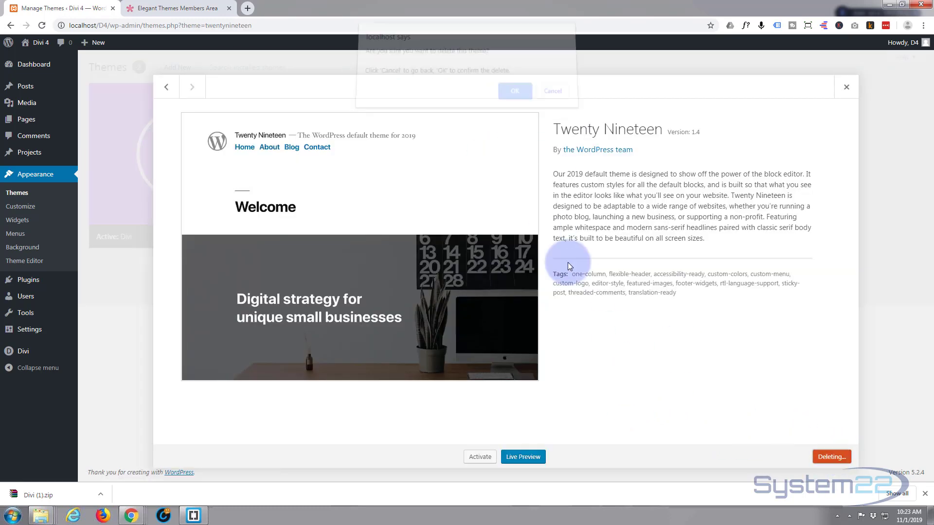
pyautogui.click(513, 90)
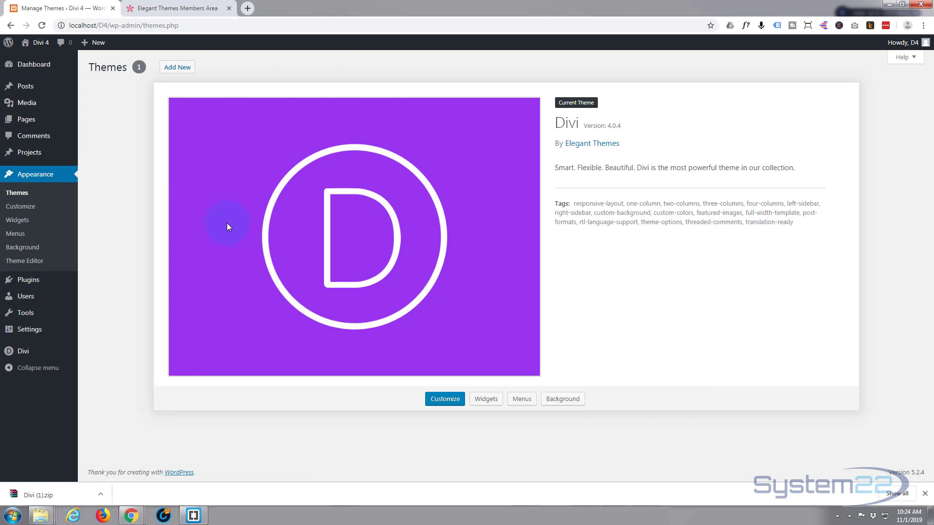
pyautogui.moveTo(28, 90)
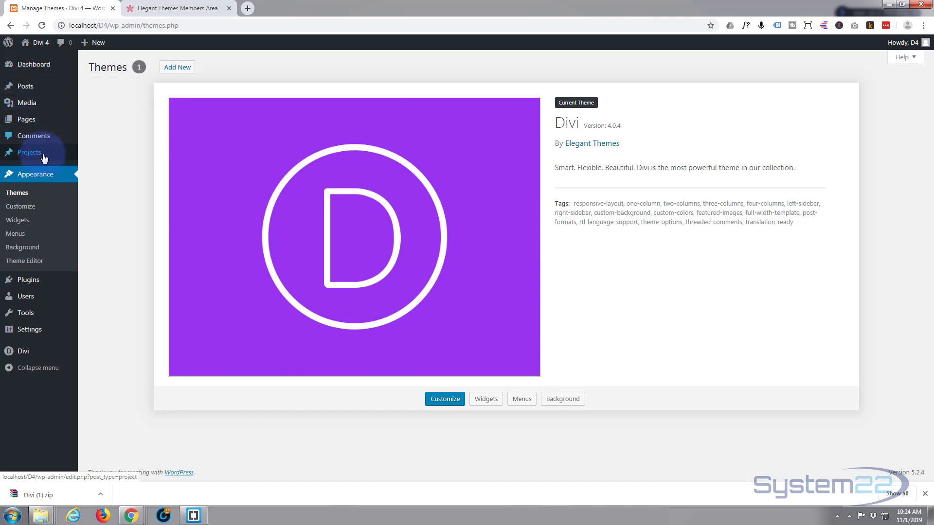
pyautogui.moveTo(39, 190)
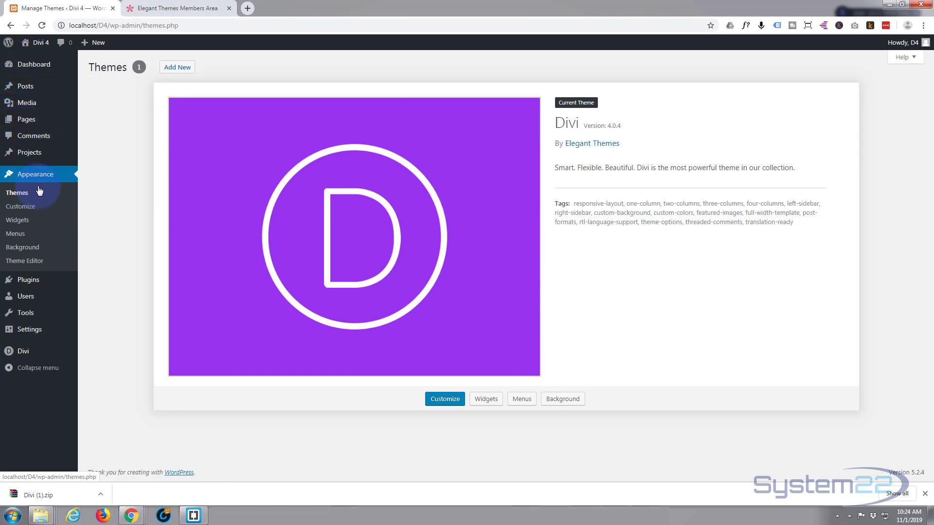
pyautogui.moveTo(14, 234)
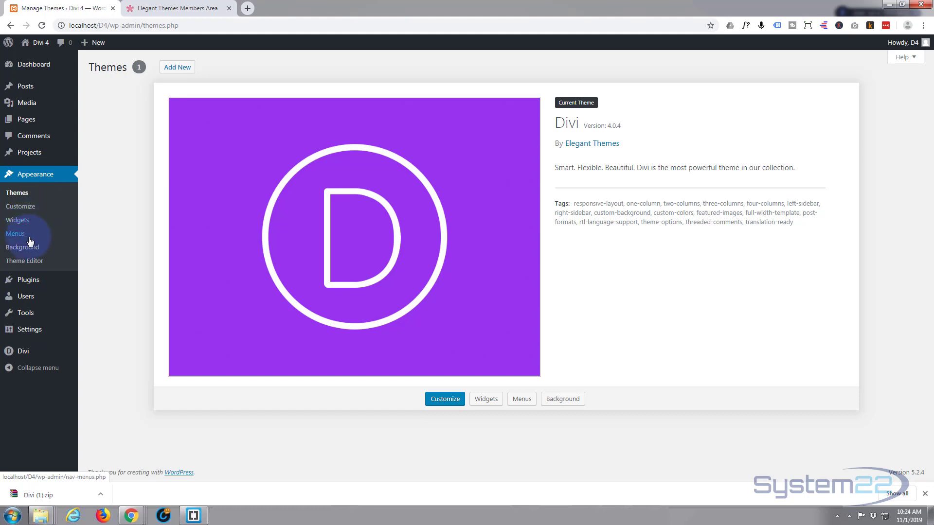
pyautogui.moveTo(50, 268)
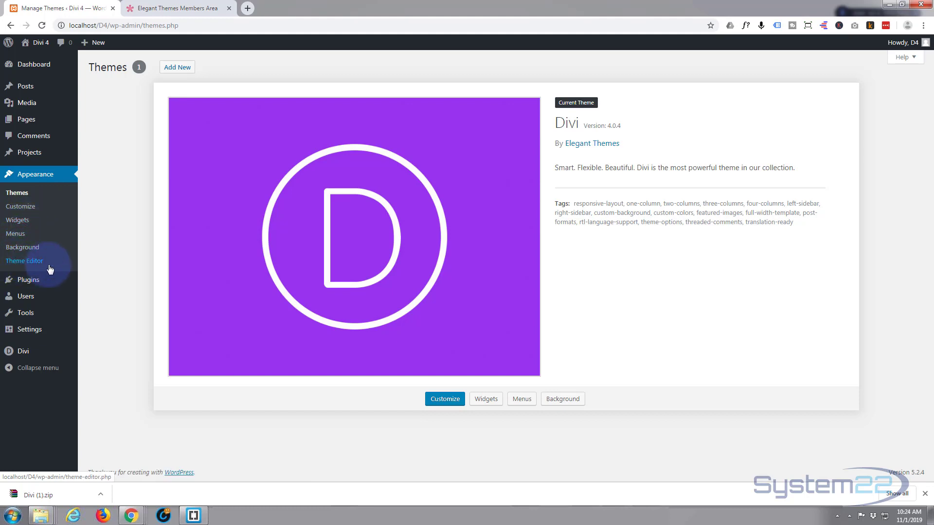
pyautogui.moveTo(28, 280)
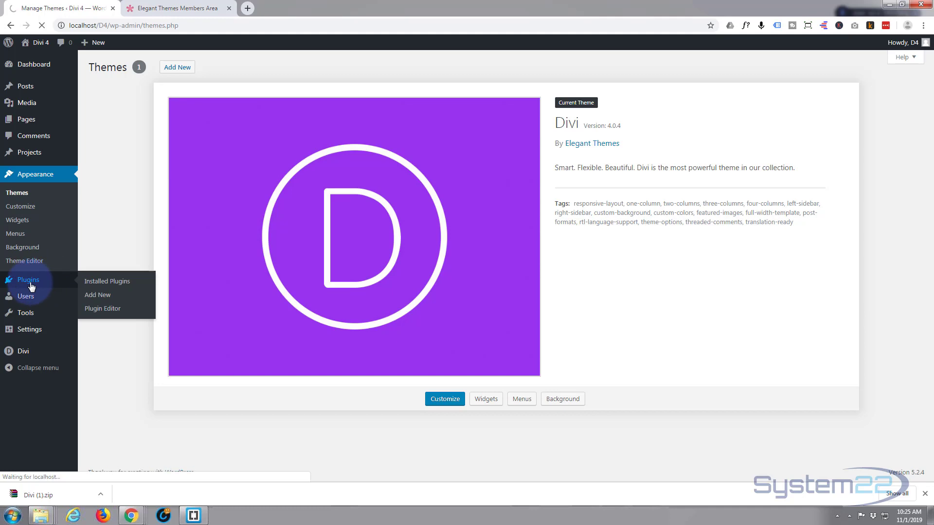
# - Show the Plugins list with Akismet Anti-Spam and Hello Dolly inactive
pyautogui.click(29, 280)
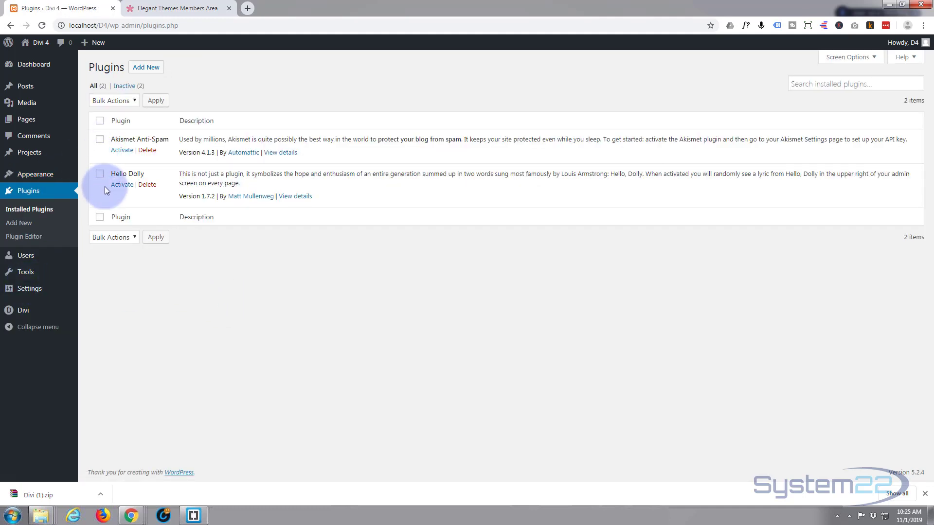
pyautogui.moveTo(26, 255)
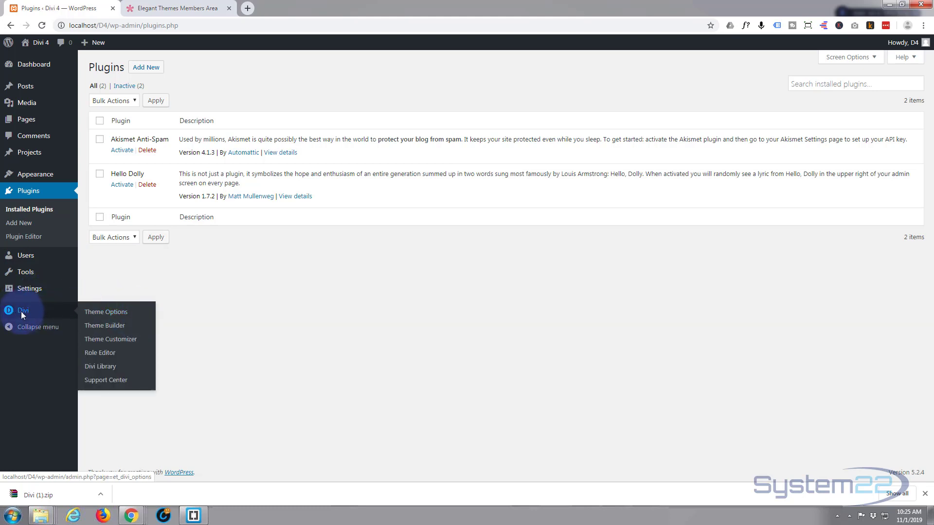
# - Scroll through the General tab of Divi Theme Options and back to the top
pyautogui.click(105, 311)
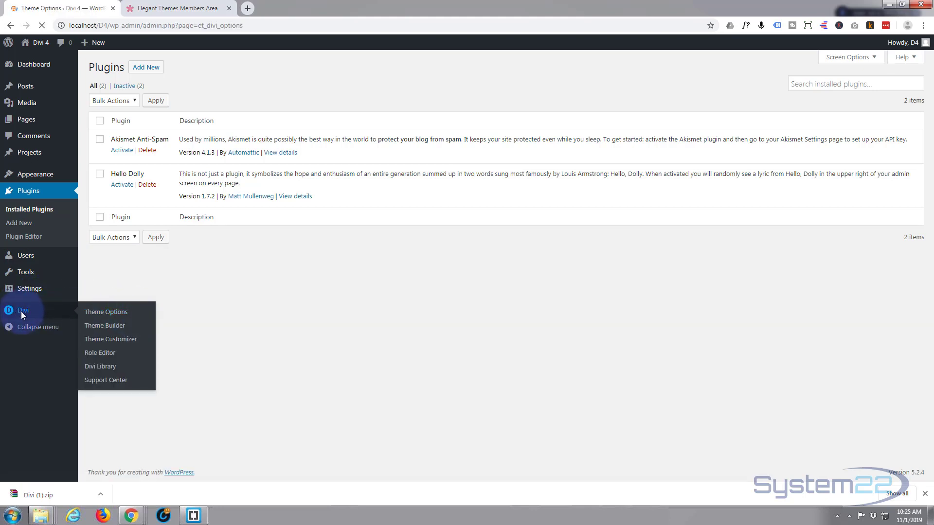
pyautogui.click(106, 311)
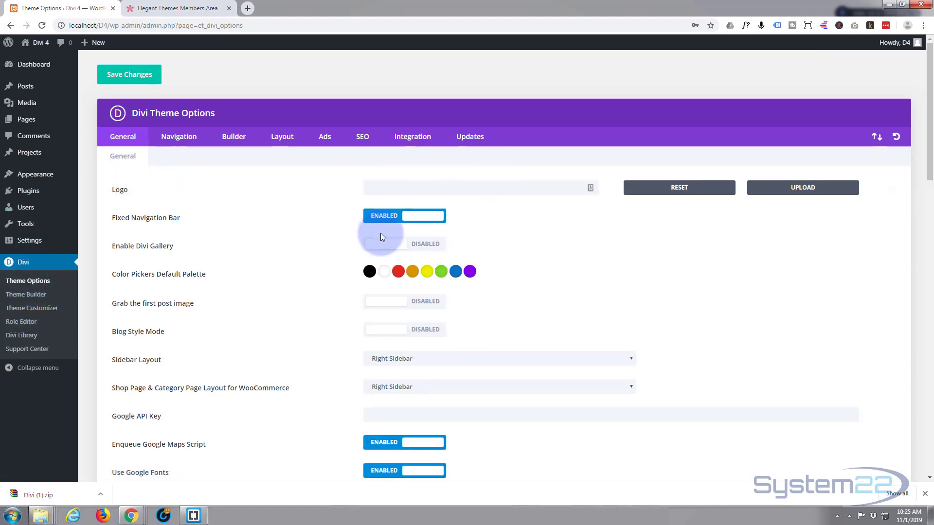
pyautogui.scroll(-3)
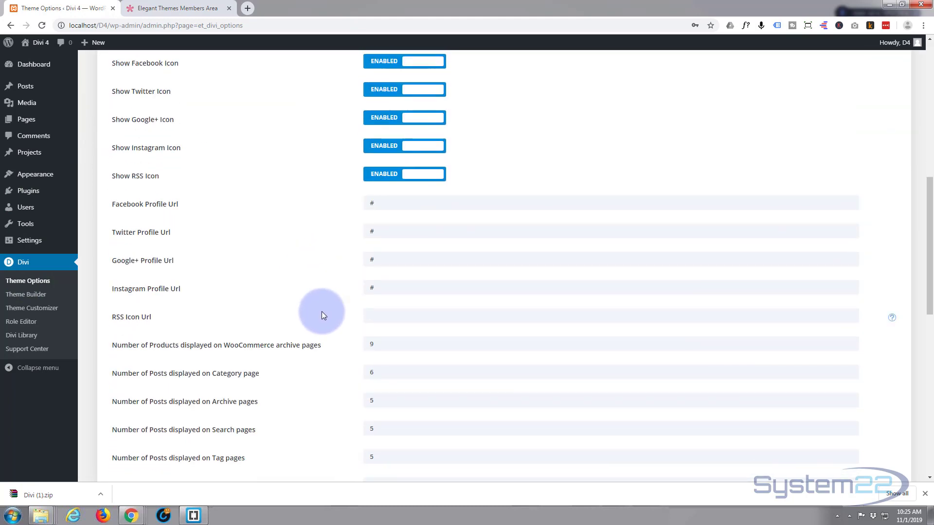
pyautogui.scroll(-3)
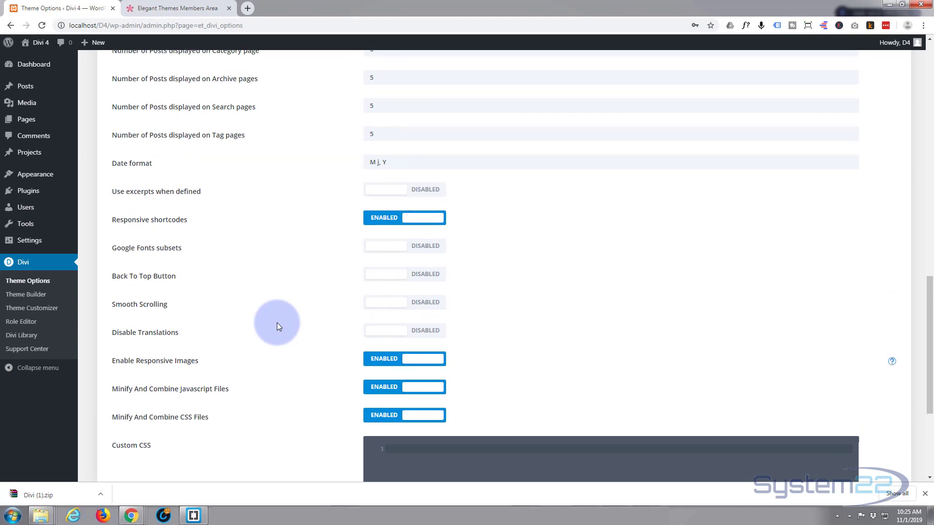
pyautogui.scroll(3)
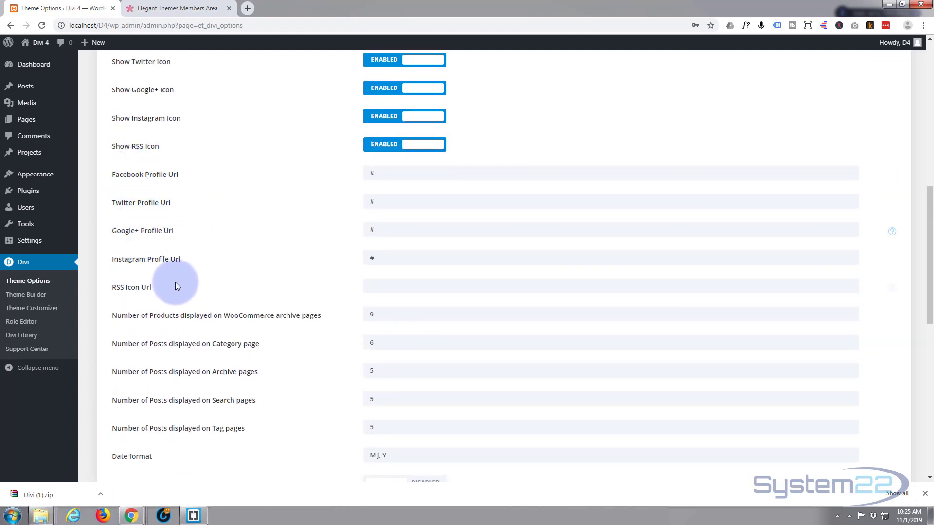
pyautogui.scroll(-3)
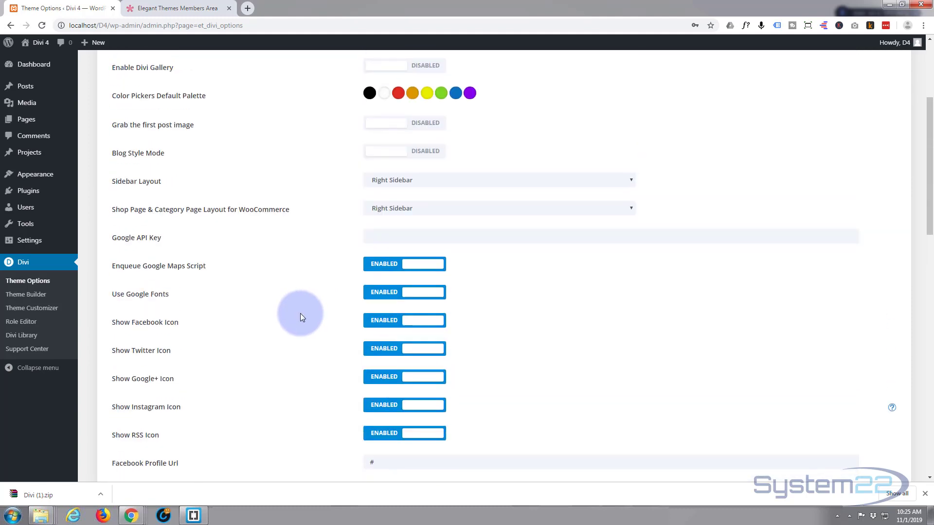
pyautogui.scroll(3)
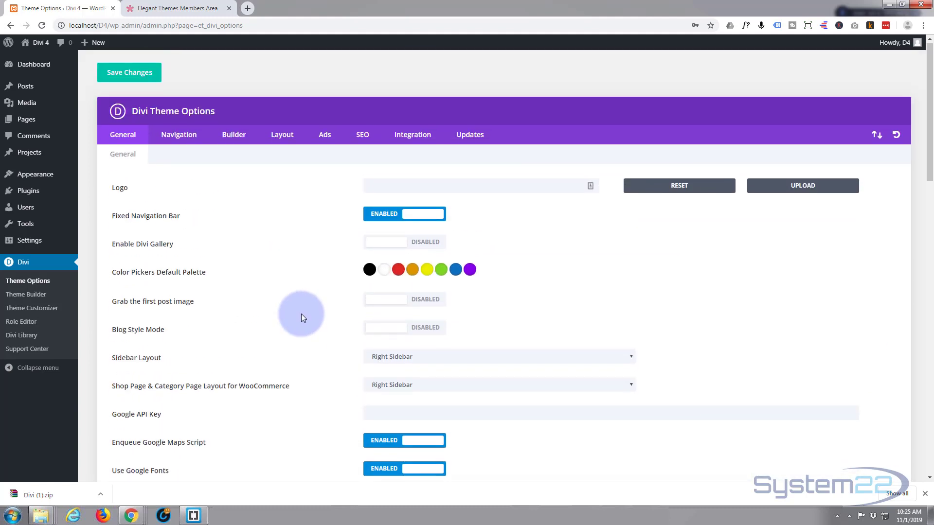
# - Review the Navigation, Builder and Layout tabs of Divi Theme Options
pyautogui.click(179, 136)
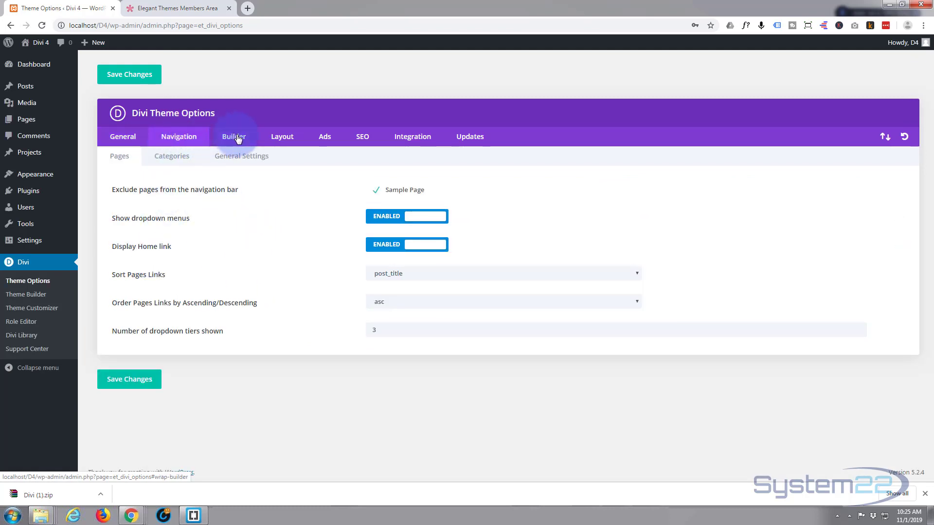
pyautogui.click(233, 136)
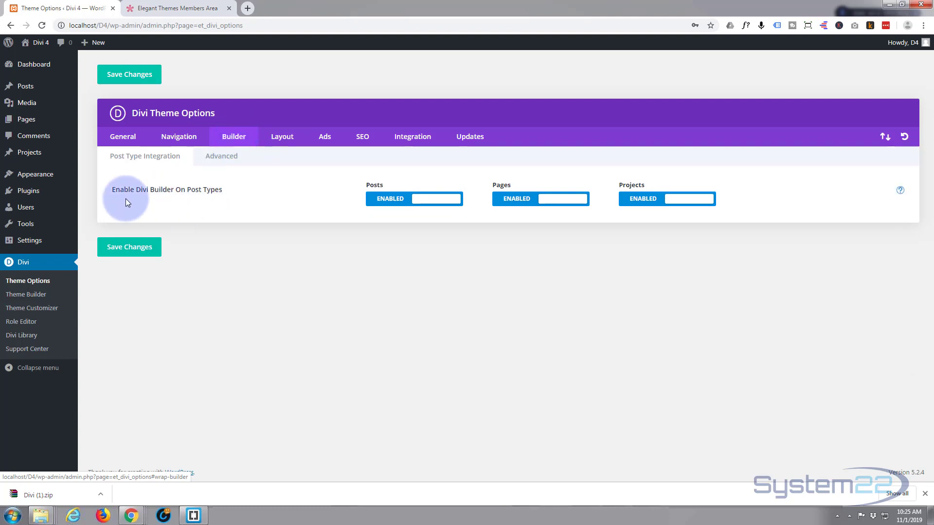
pyautogui.moveTo(394, 223)
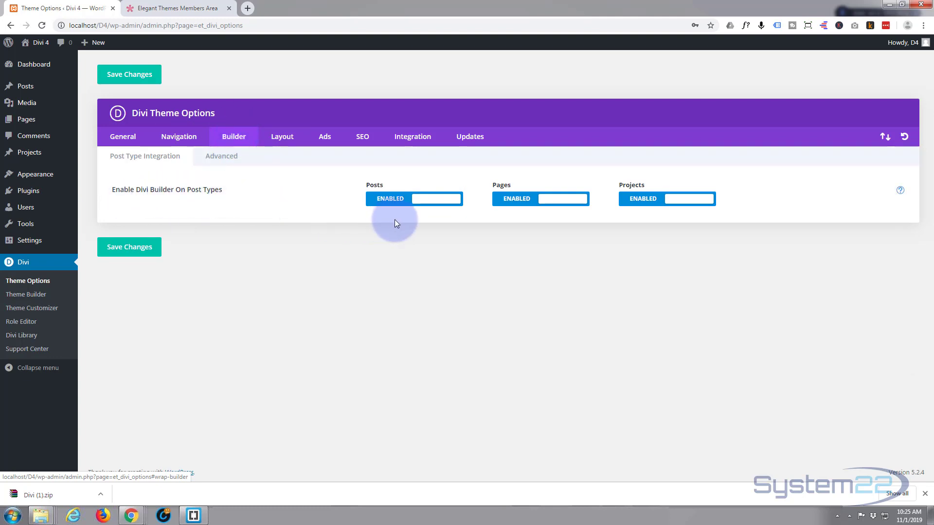
pyautogui.moveTo(688, 199)
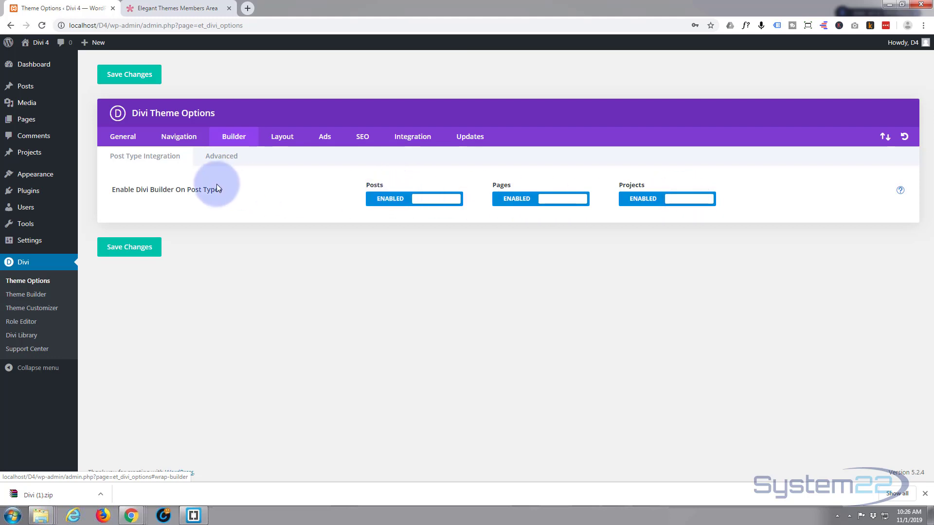
pyautogui.moveTo(237, 199)
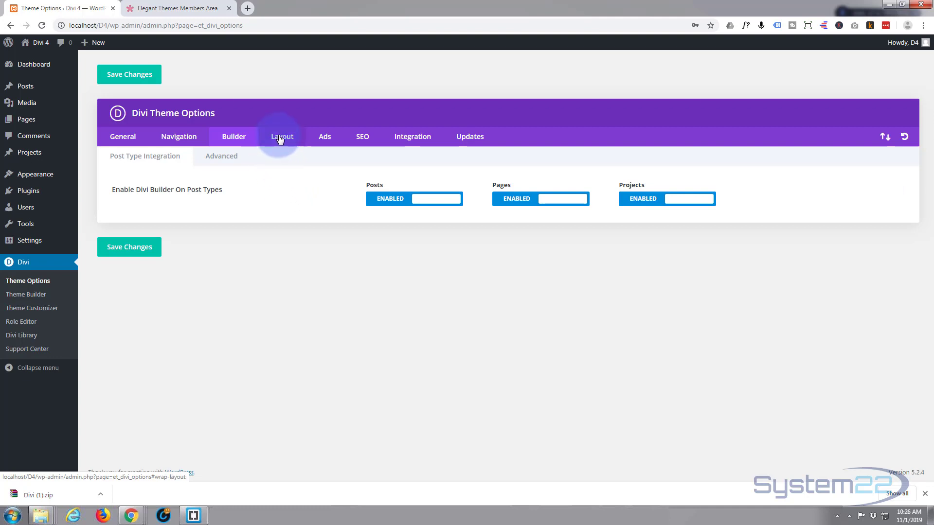
pyautogui.click(282, 137)
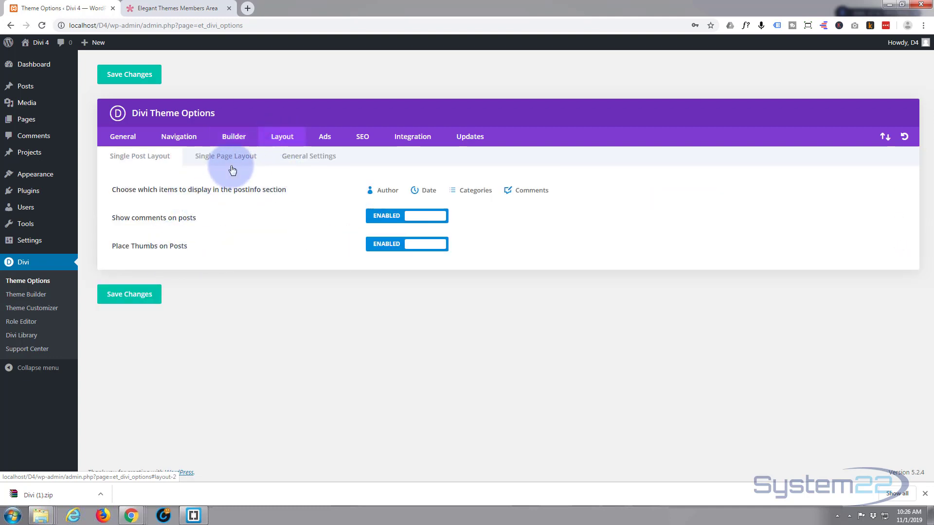
# - Check Layout's single page and general sub-tabs, ending on the Ads settings
pyautogui.click(308, 156)
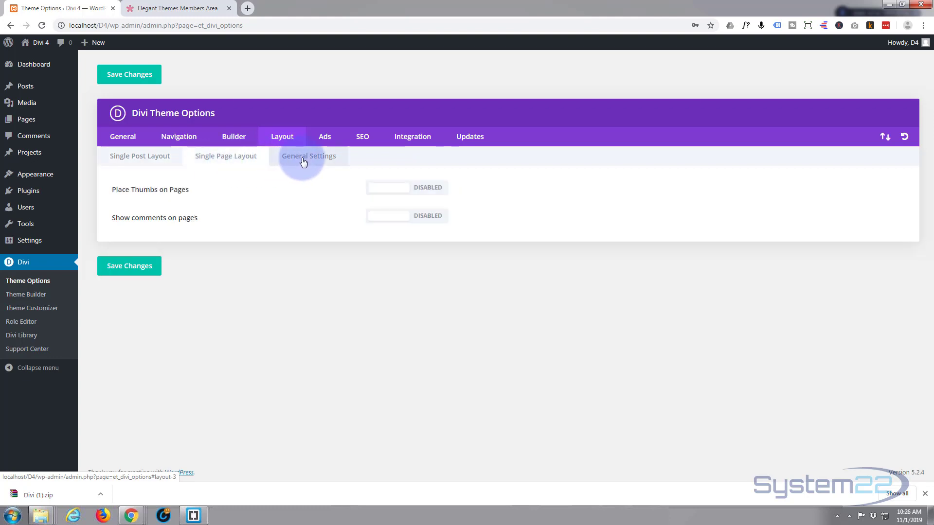
pyautogui.click(308, 156)
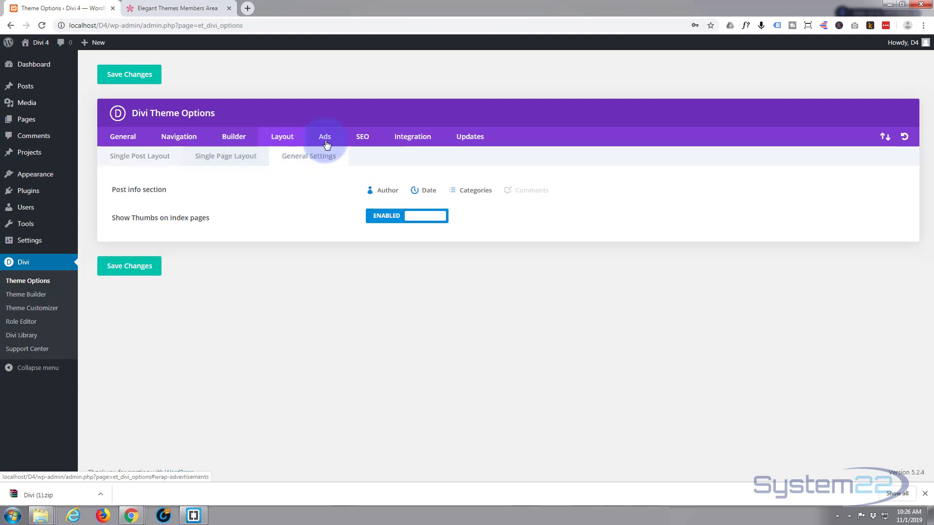
pyautogui.click(324, 137)
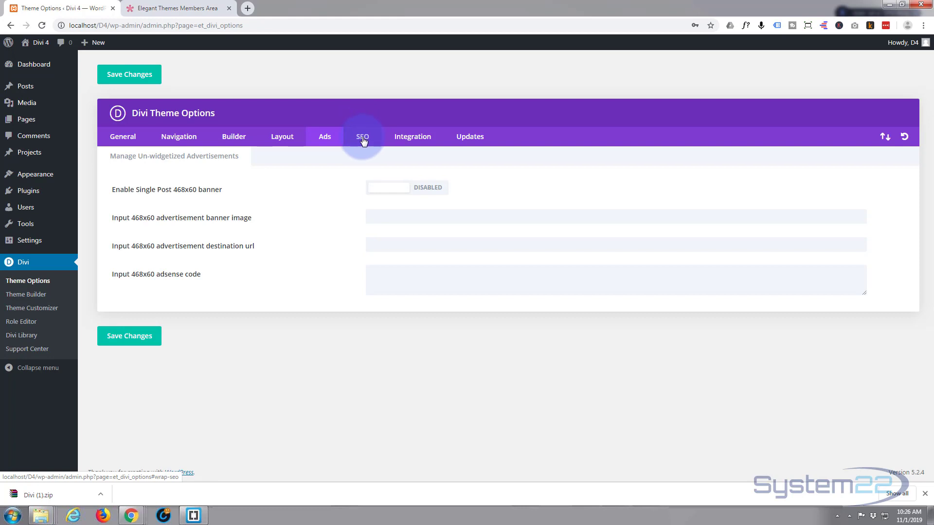
# - Show the SEO tab's Homepage SEO settings, all toggles disabled
pyautogui.click(361, 136)
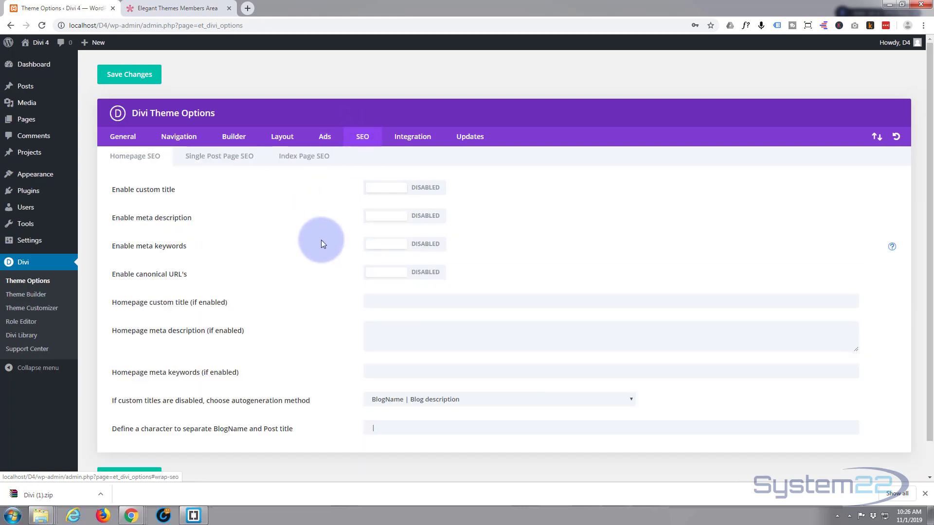
pyautogui.scroll(-3)
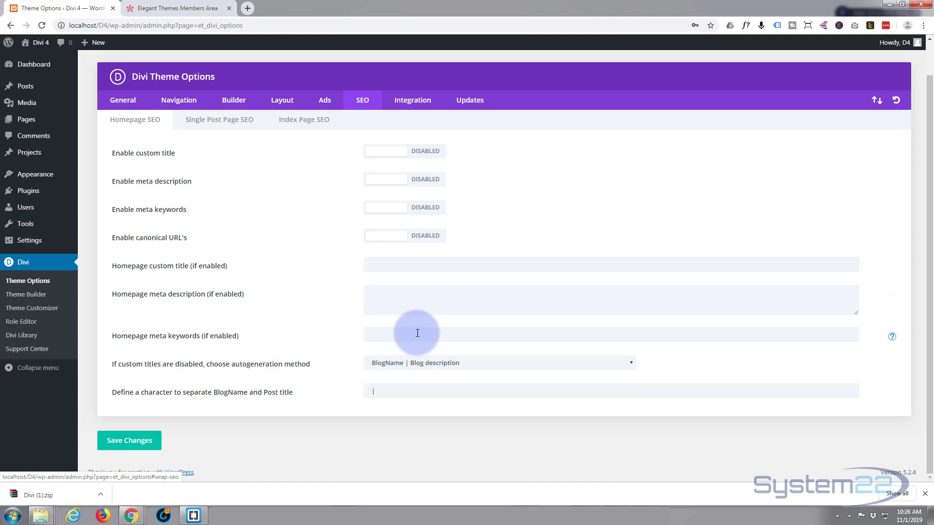
pyautogui.moveTo(377, 335)
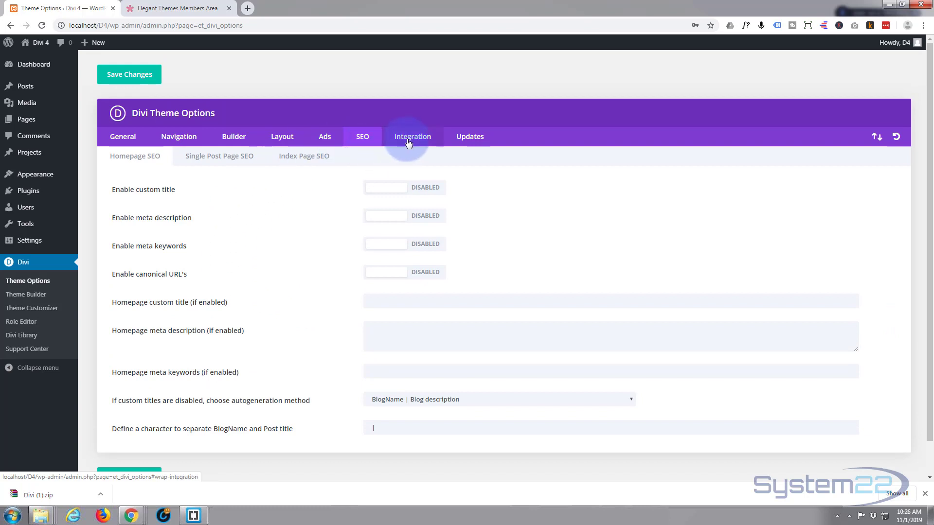
pyautogui.click(411, 136)
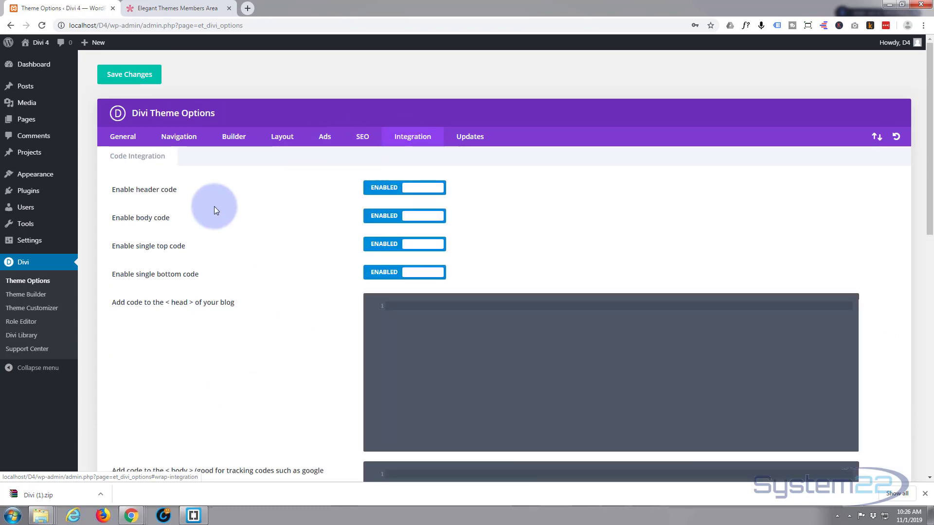
pyautogui.moveTo(292, 230)
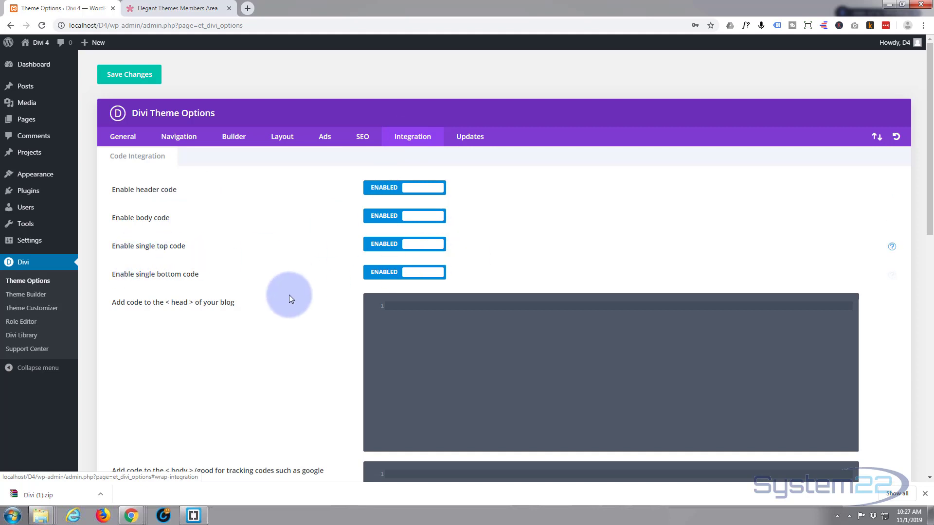
pyautogui.scroll(-3)
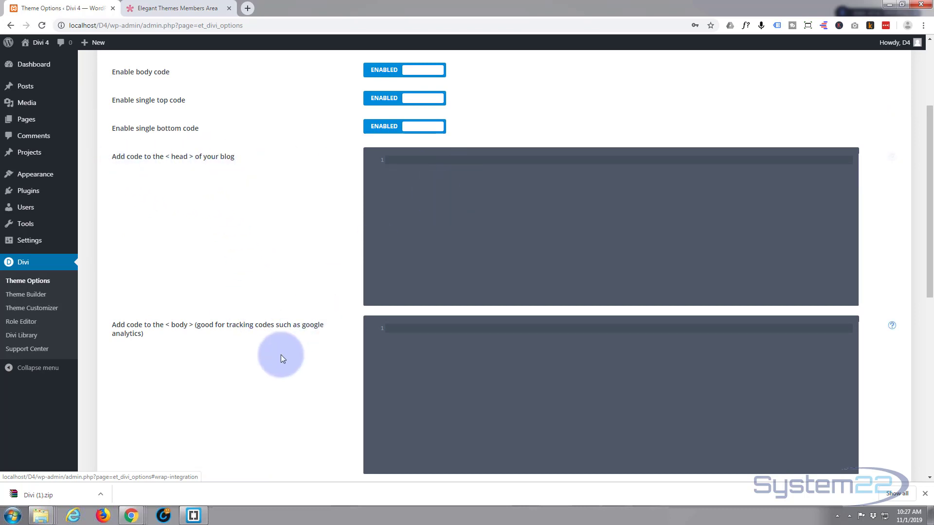
pyautogui.scroll(-3)
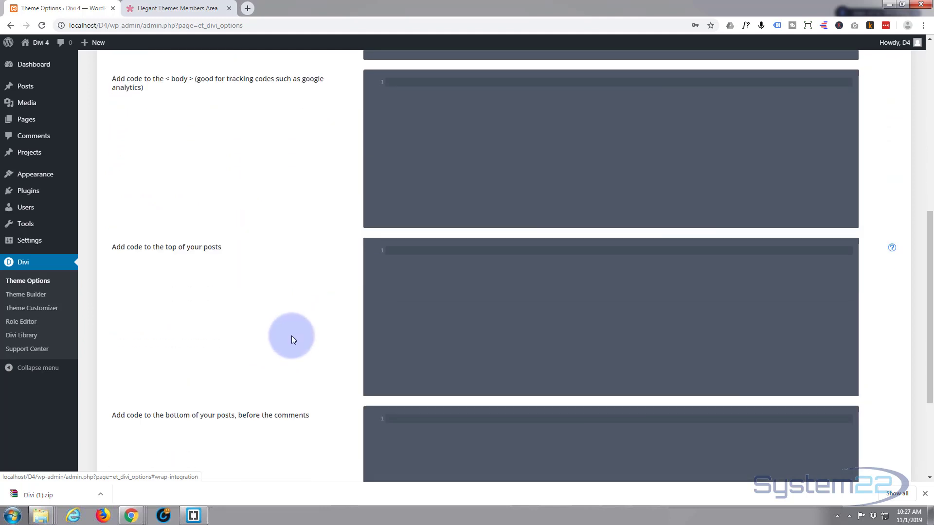
pyautogui.scroll(-3)
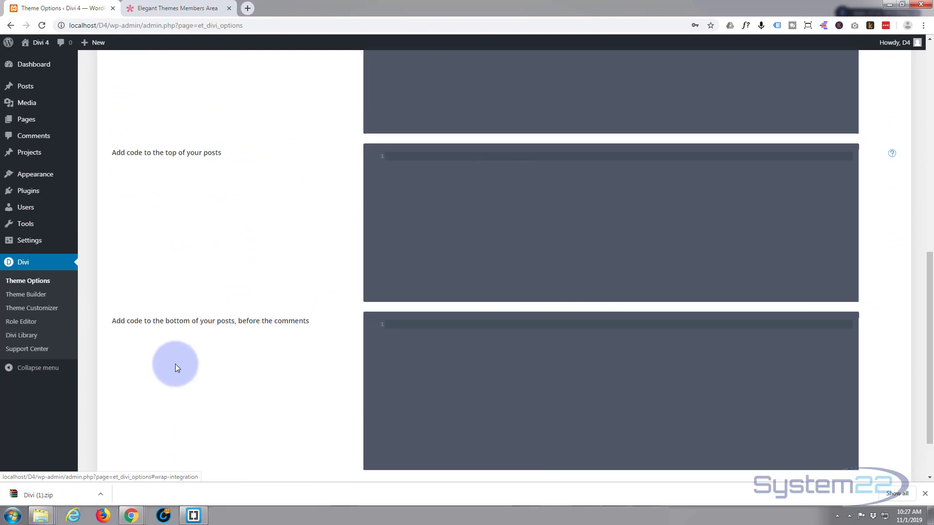
pyautogui.scroll(-3)
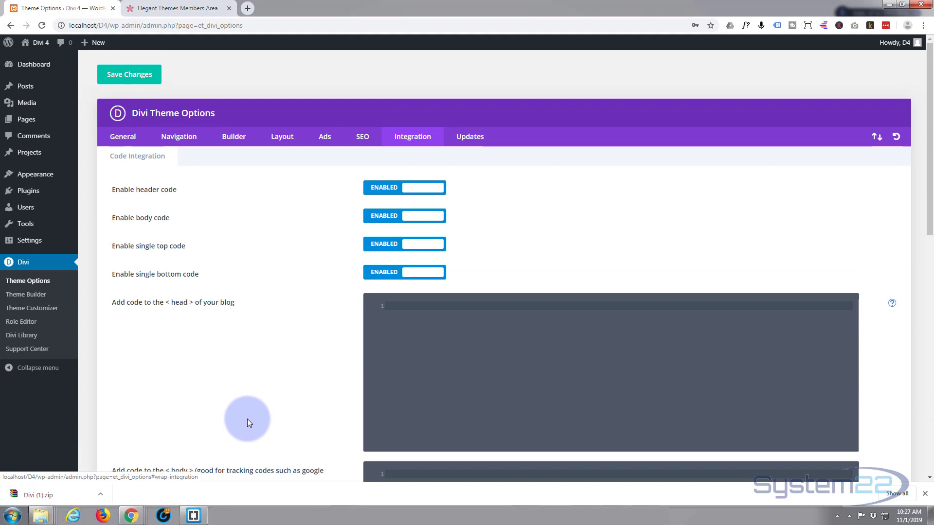
pyautogui.moveTo(269, 235)
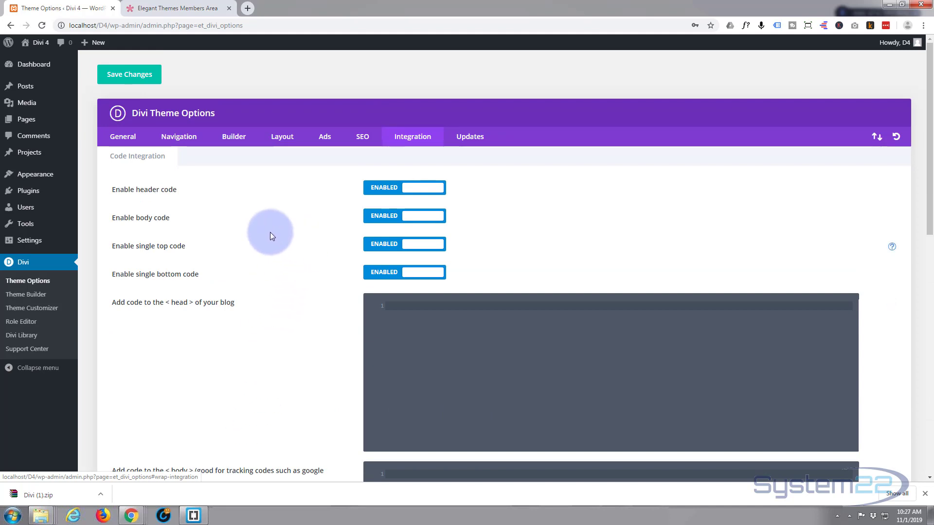
pyautogui.moveTo(470, 136)
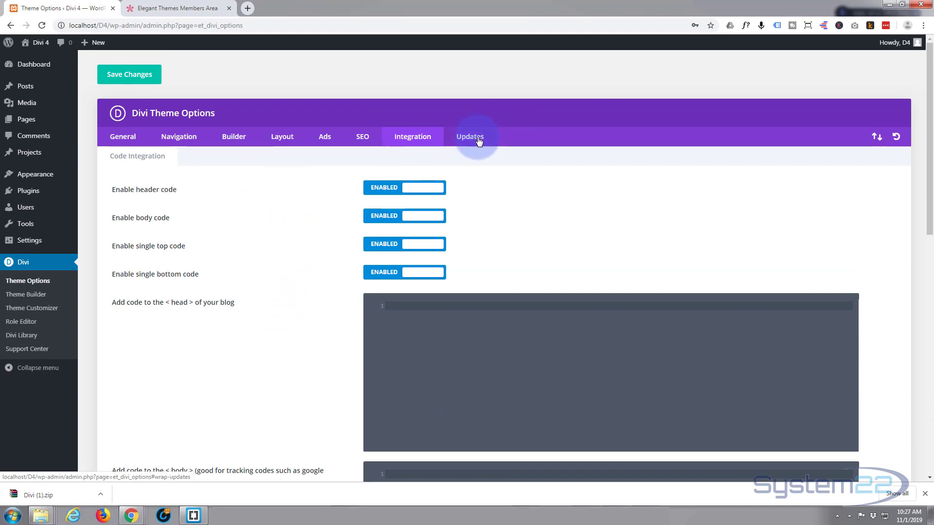
# - Show the Updates settings with the saved username, API key and version rollback
pyautogui.click(470, 136)
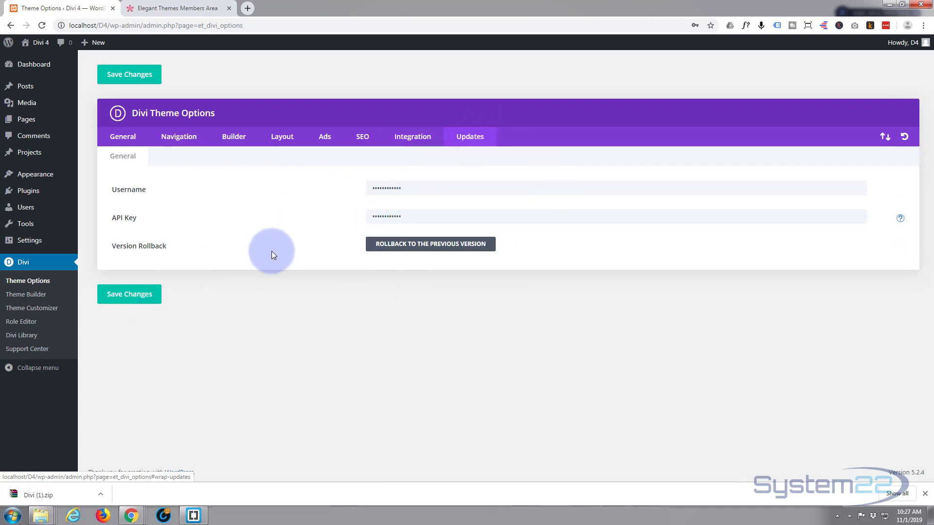
pyautogui.moveTo(117, 179)
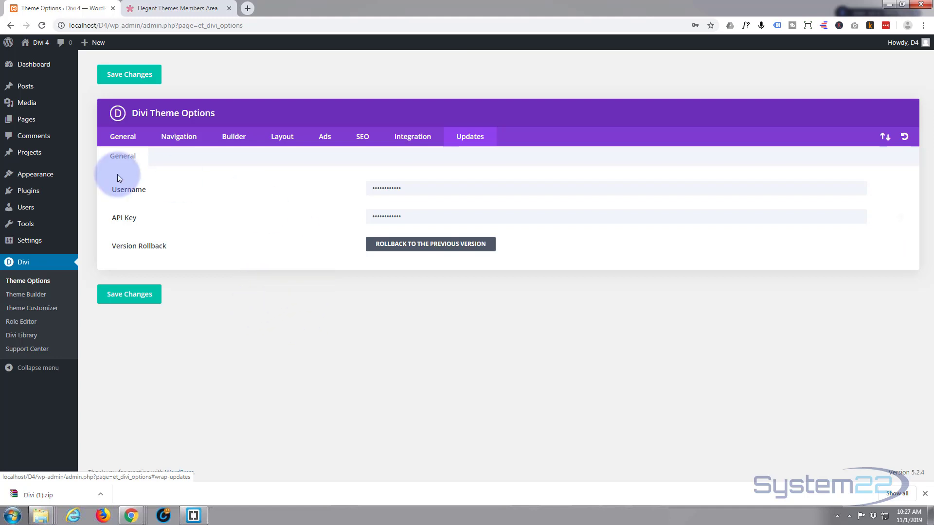
pyautogui.moveTo(25, 294)
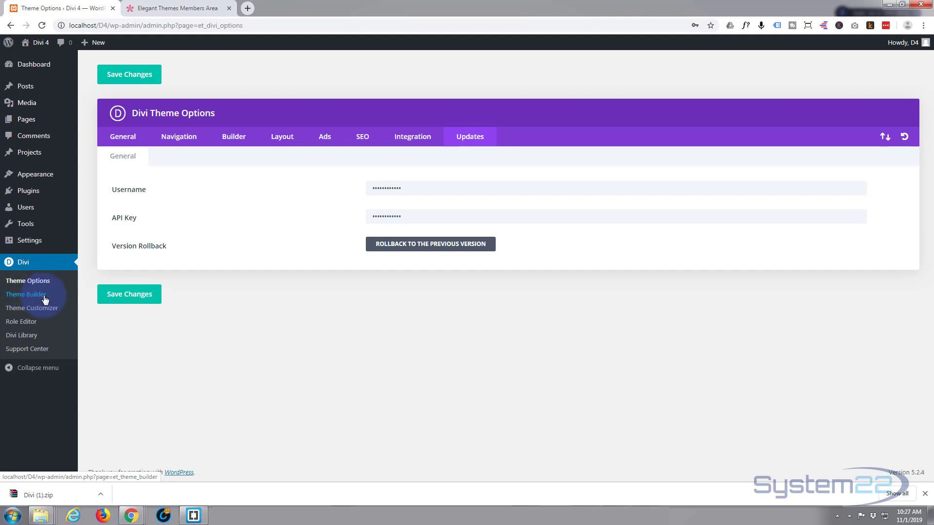
pyautogui.moveTo(15, 300)
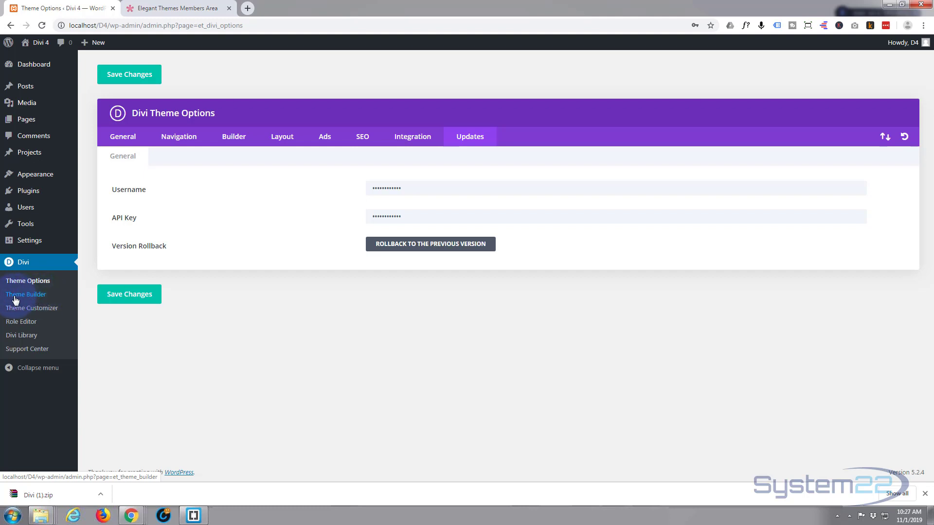
# - Go to Divi > Theme Builder showing the Default Website Template
pyautogui.click(26, 294)
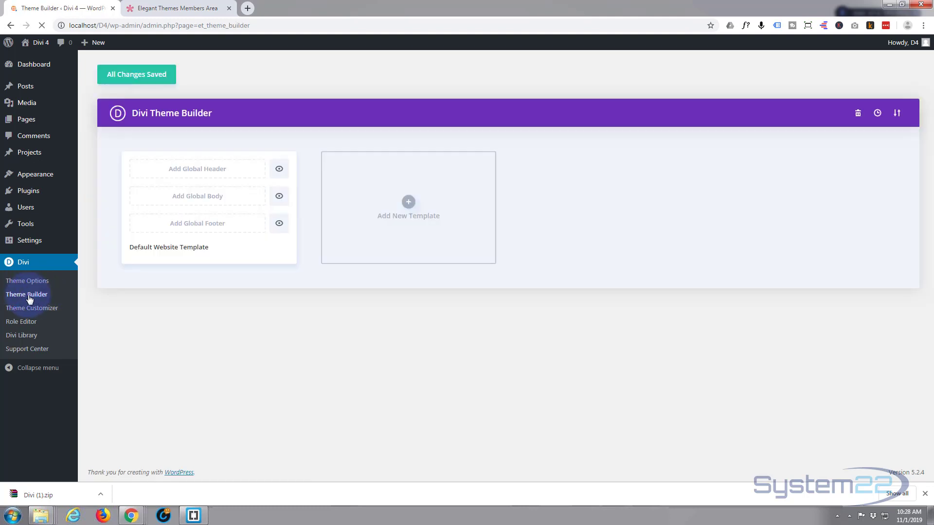
pyautogui.click(27, 294)
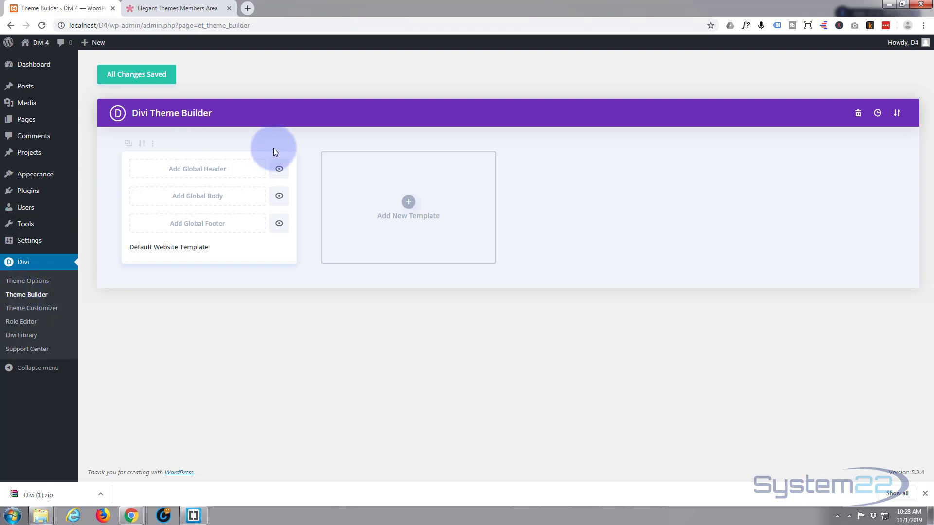
pyautogui.moveTo(308, 131)
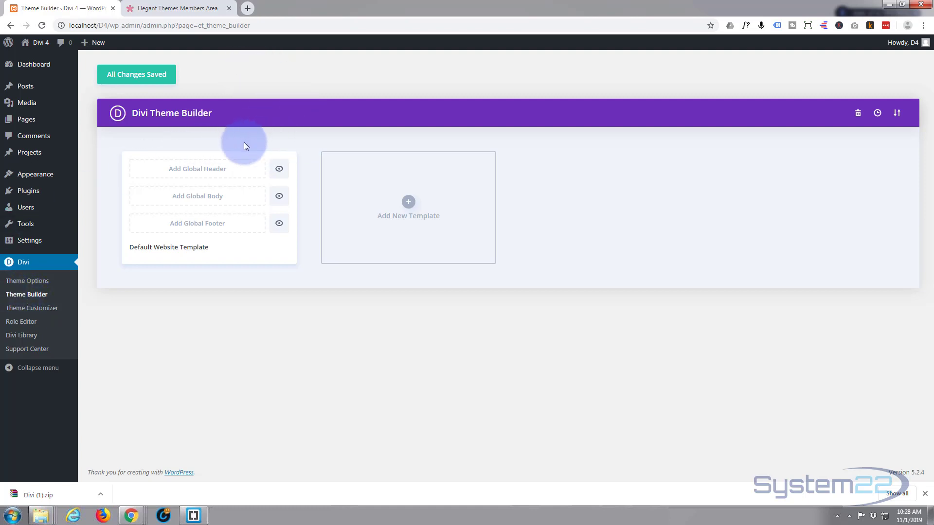
pyautogui.moveTo(210, 232)
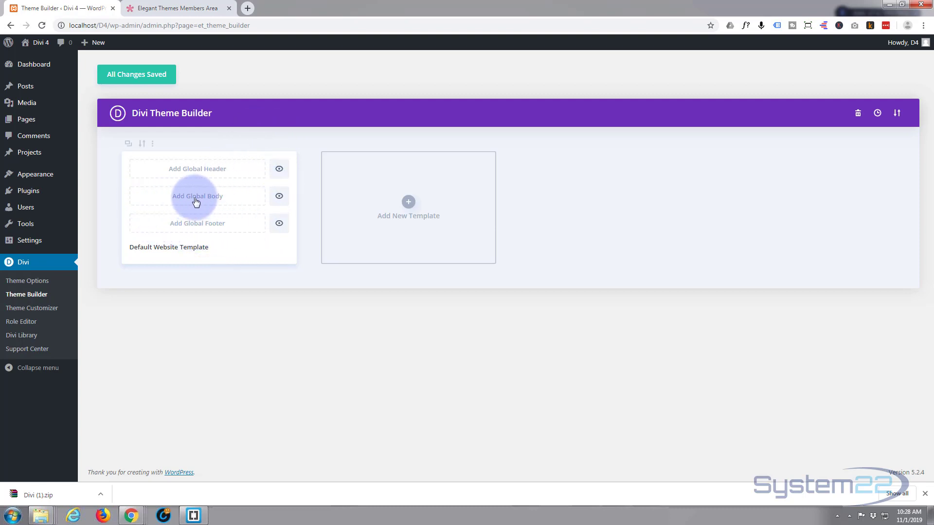
pyautogui.moveTo(421, 237)
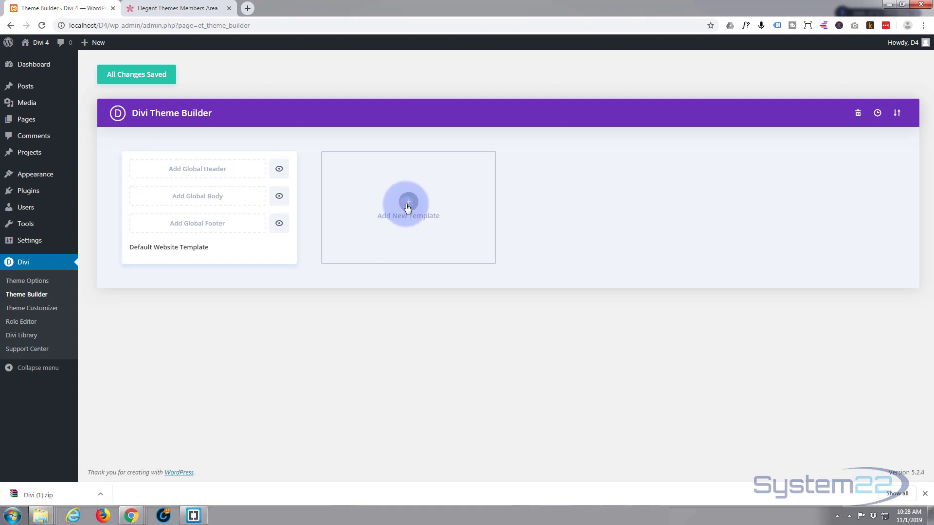
pyautogui.click(408, 208)
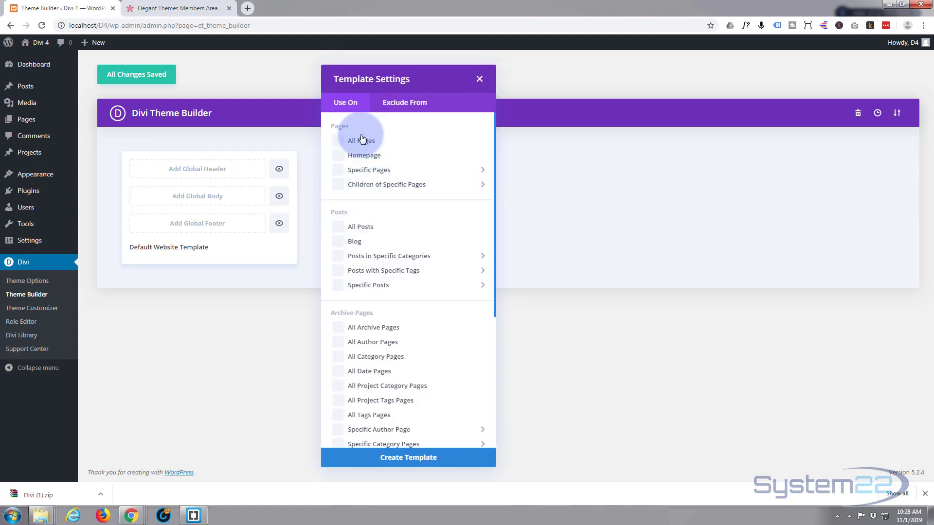
pyautogui.moveTo(386, 250)
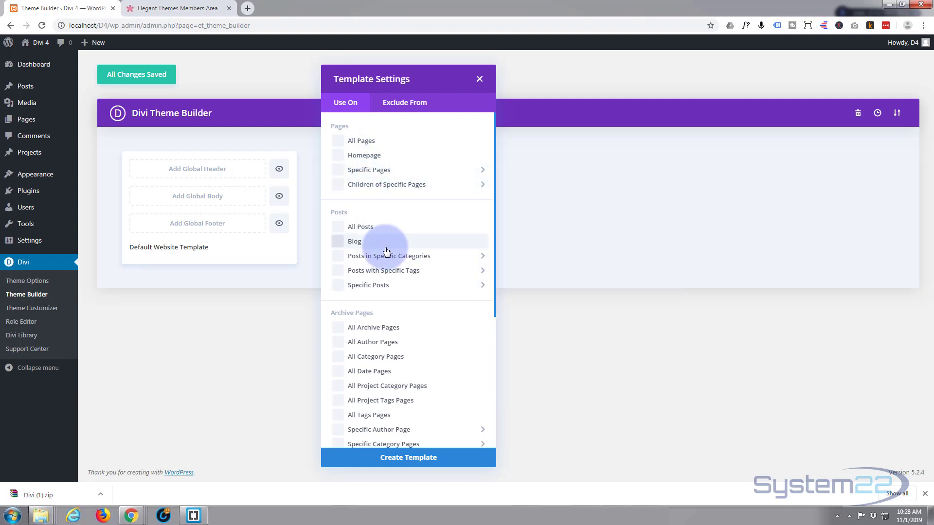
pyautogui.scroll(-3)
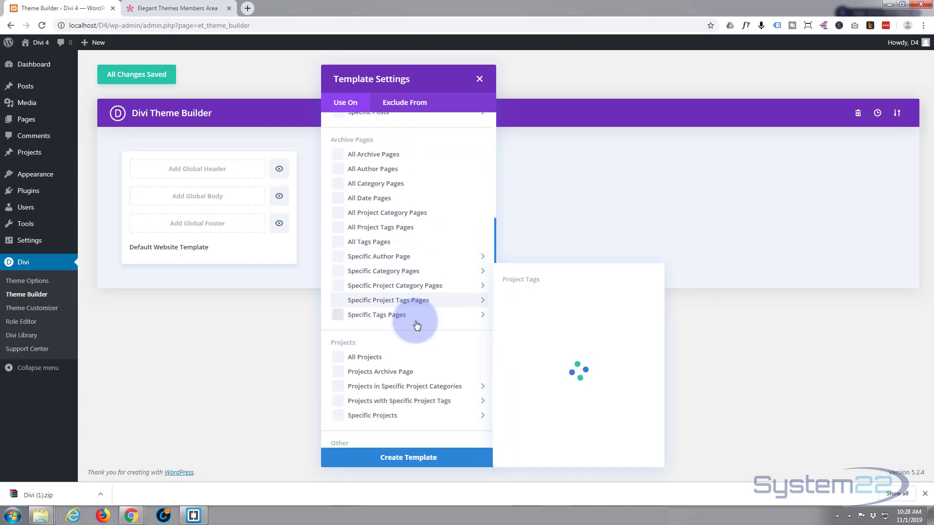
pyautogui.scroll(-3)
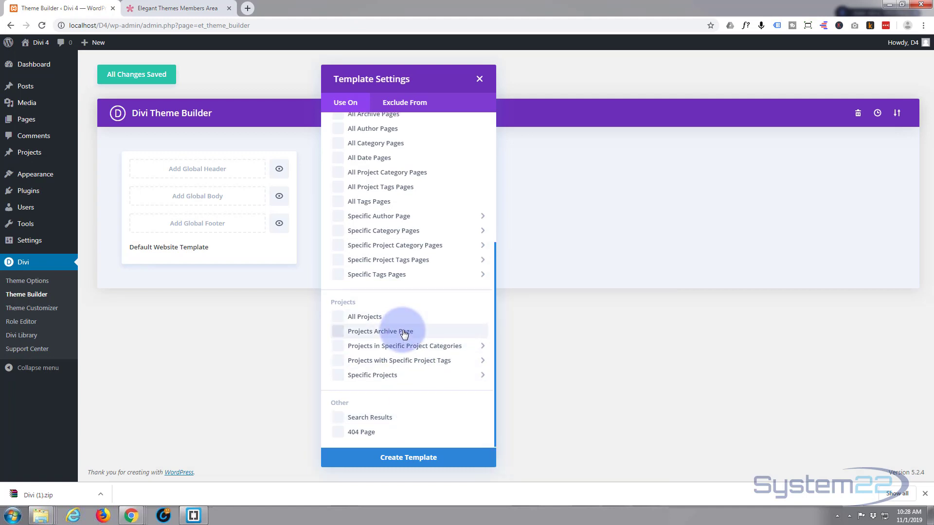
pyautogui.click(479, 79)
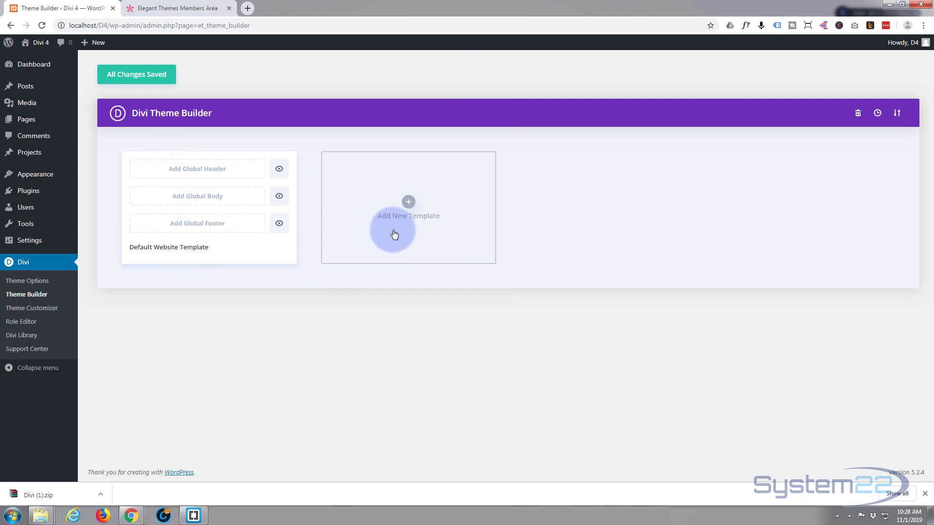
pyautogui.moveTo(468, 229)
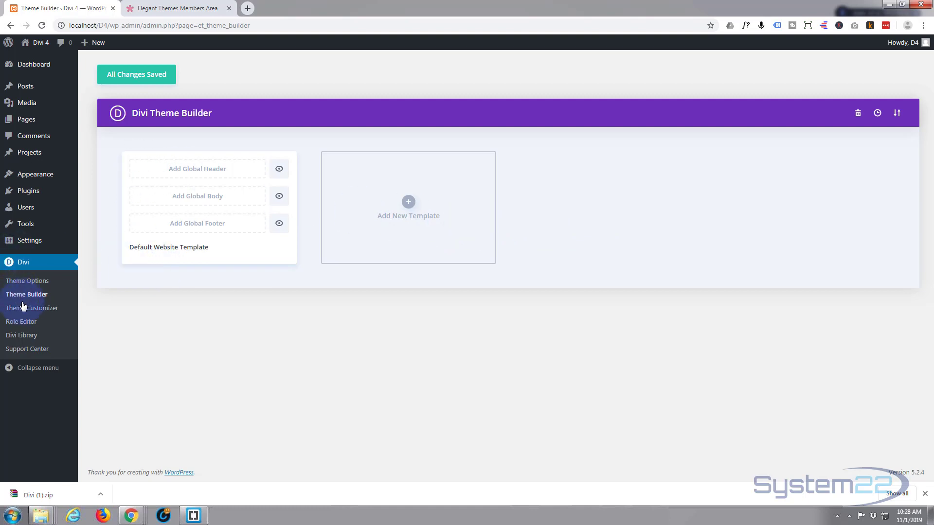
# - Browse the Customizer's Header & Navigation settings and return to the main section list
pyautogui.click(31, 308)
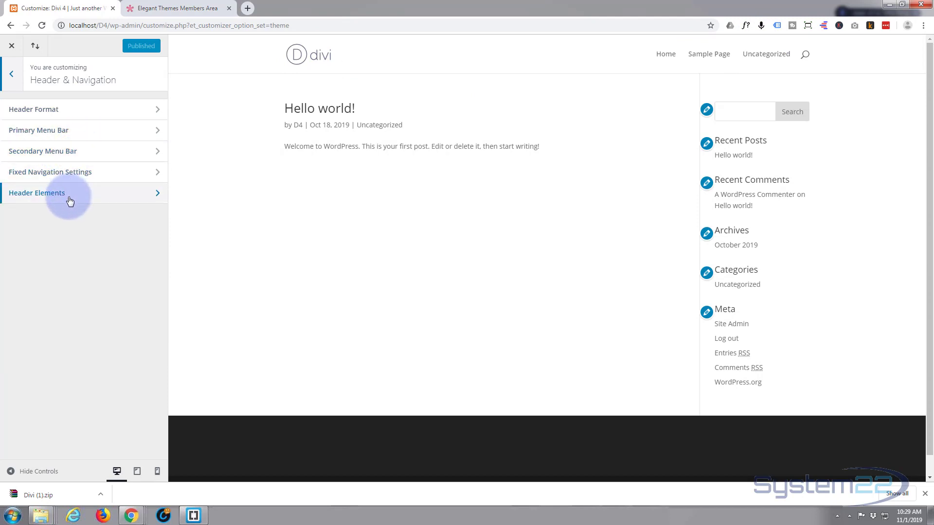
pyautogui.click(10, 72)
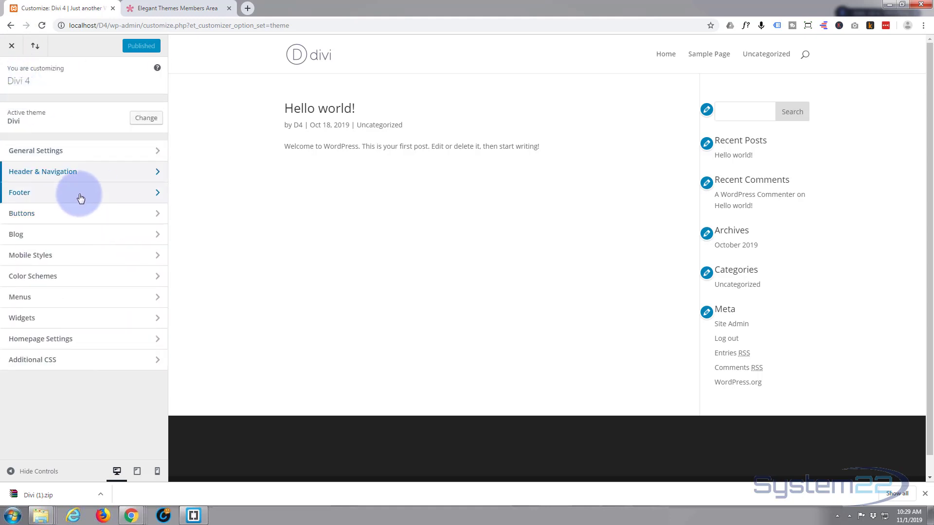
pyautogui.moveTo(89, 258)
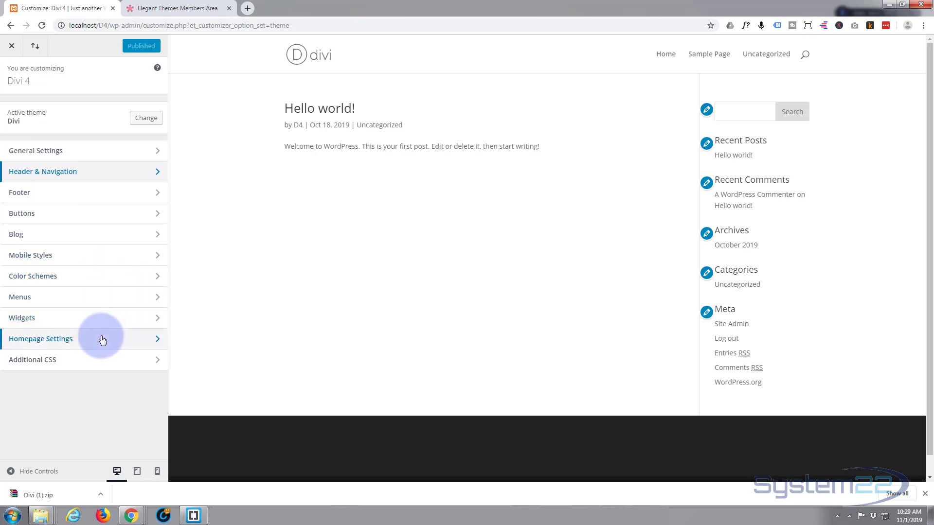
pyautogui.moveTo(99, 362)
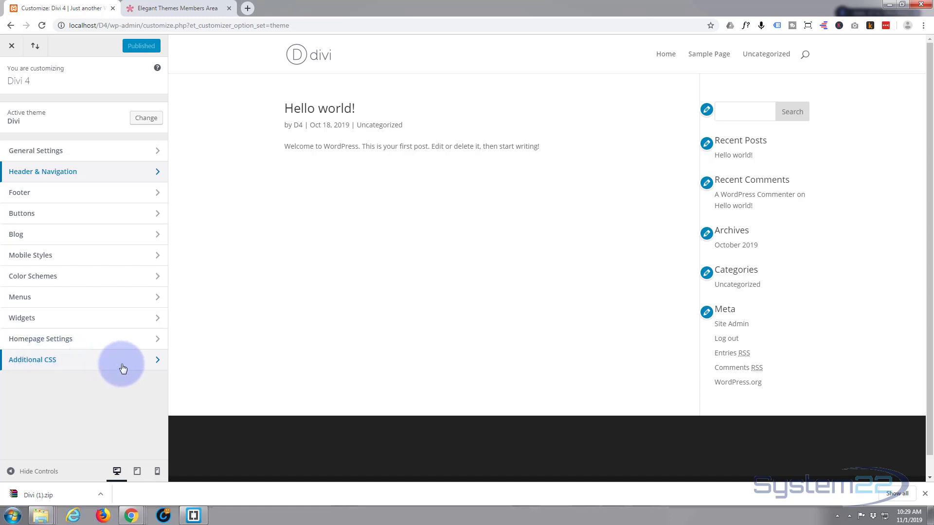
pyautogui.click(32, 359)
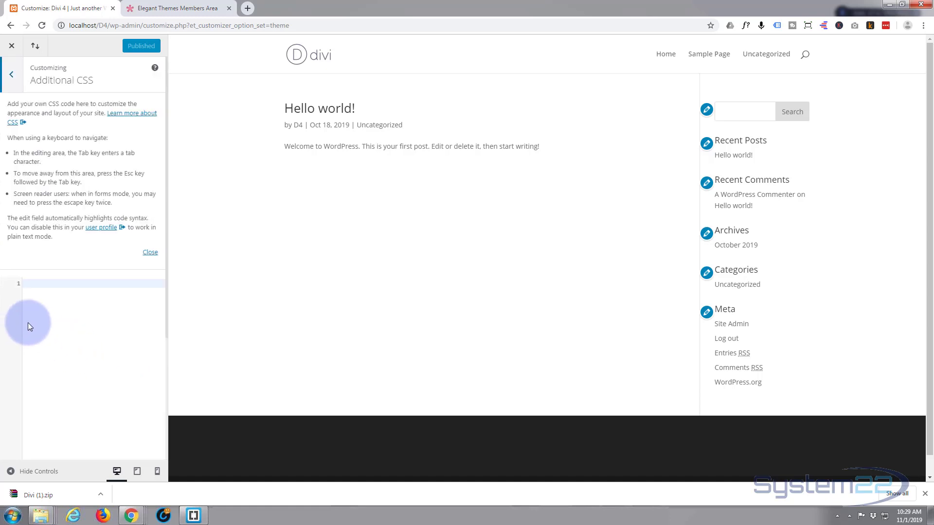
pyautogui.click(39, 283)
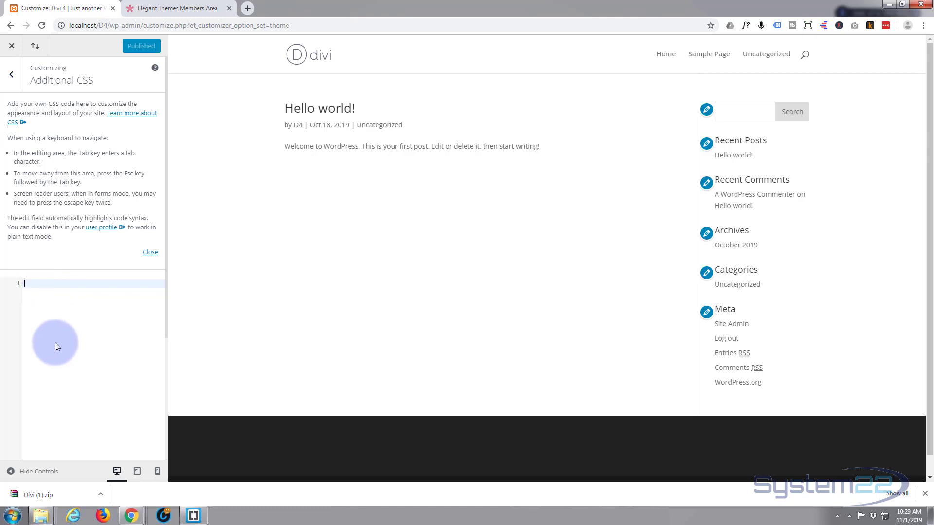
pyautogui.moveTo(70, 362)
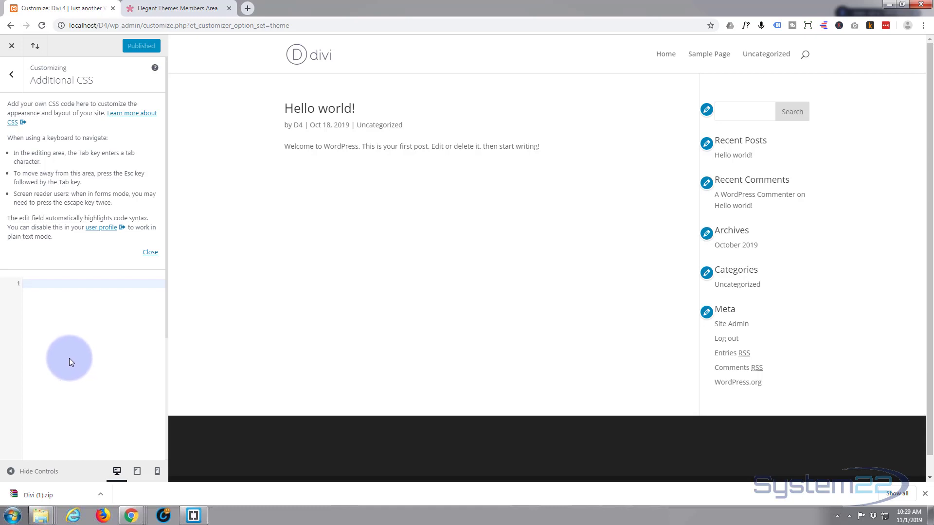
pyautogui.moveTo(71, 357)
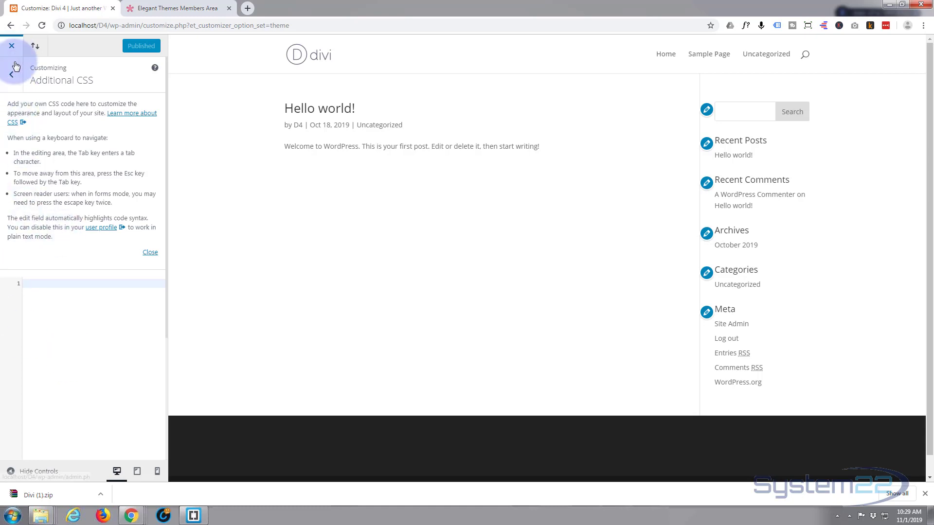
pyautogui.click(11, 81)
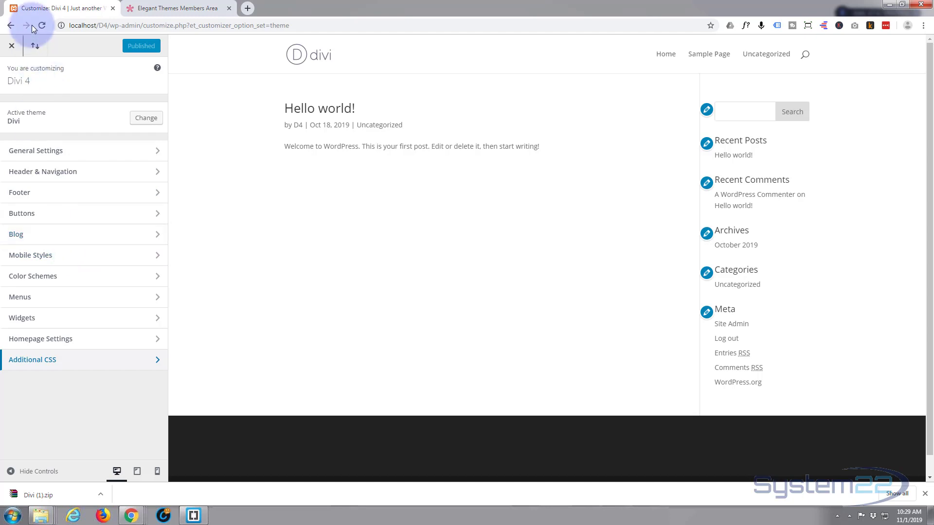
# - Leave the Customizer back to the Theme Builder, then go to Divi > Role Editor
pyautogui.click(9, 25)
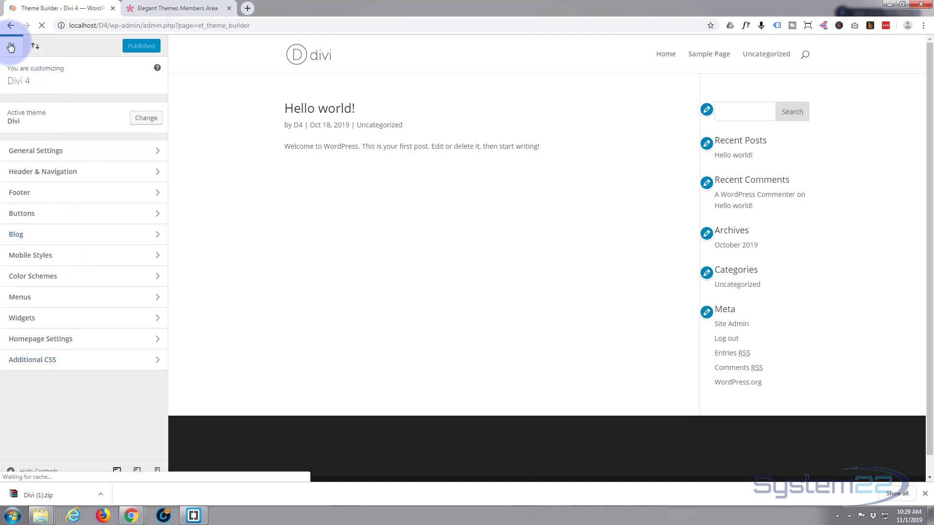
pyautogui.click(10, 28)
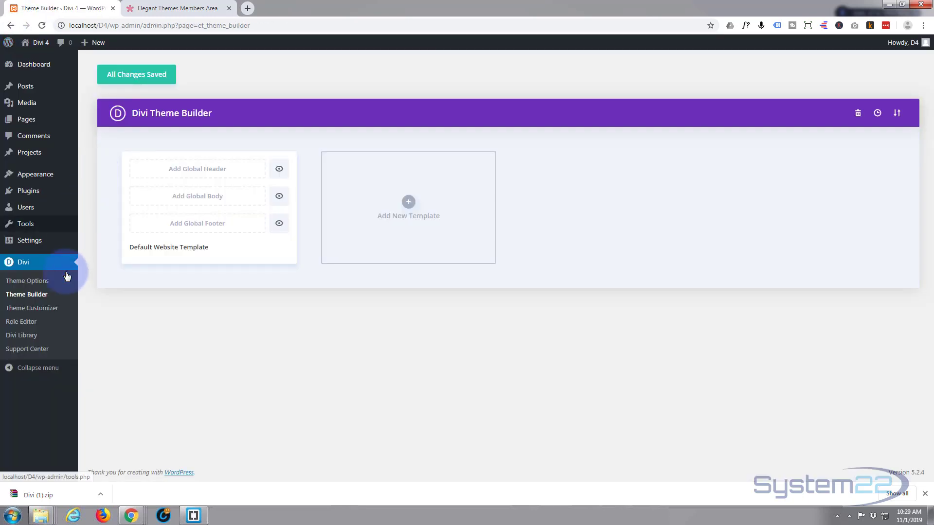
pyautogui.click(20, 321)
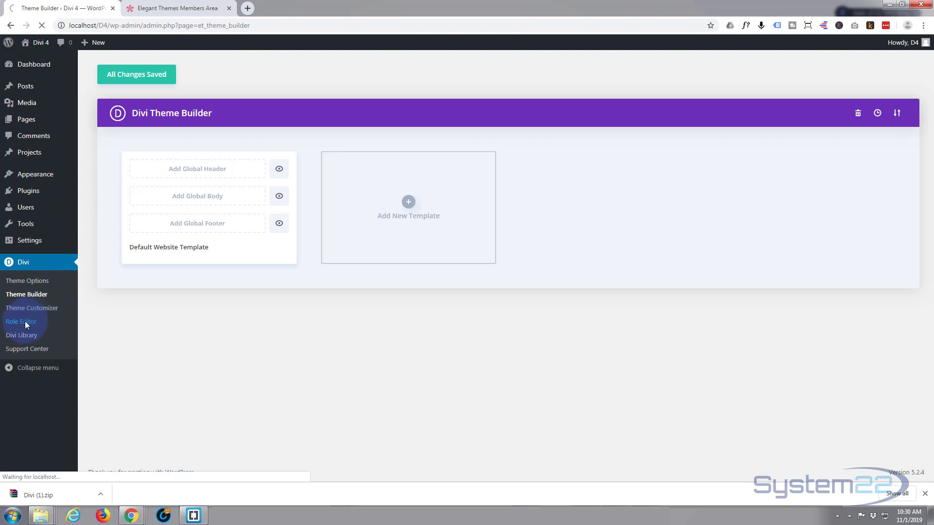
pyautogui.click(21, 321)
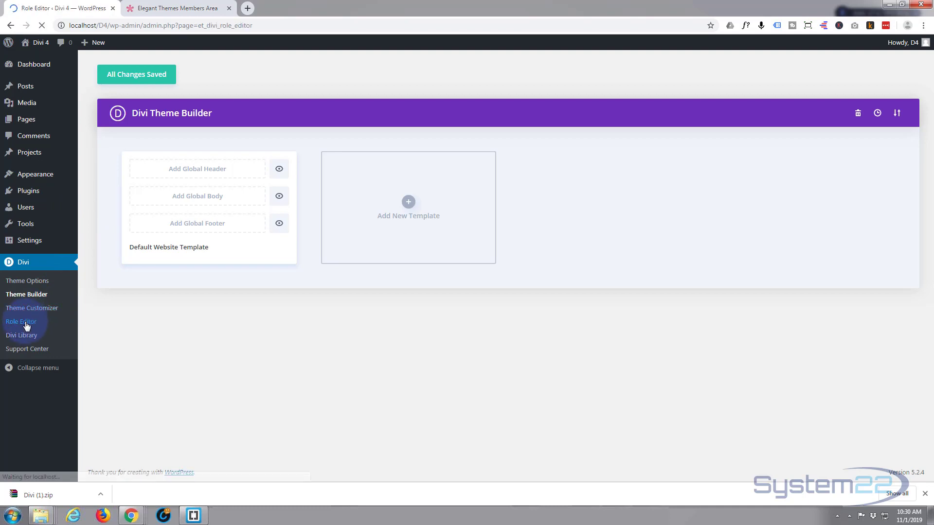
# - Scroll through the Administrator role's permission sections, all toggles enabled
pyautogui.click(20, 321)
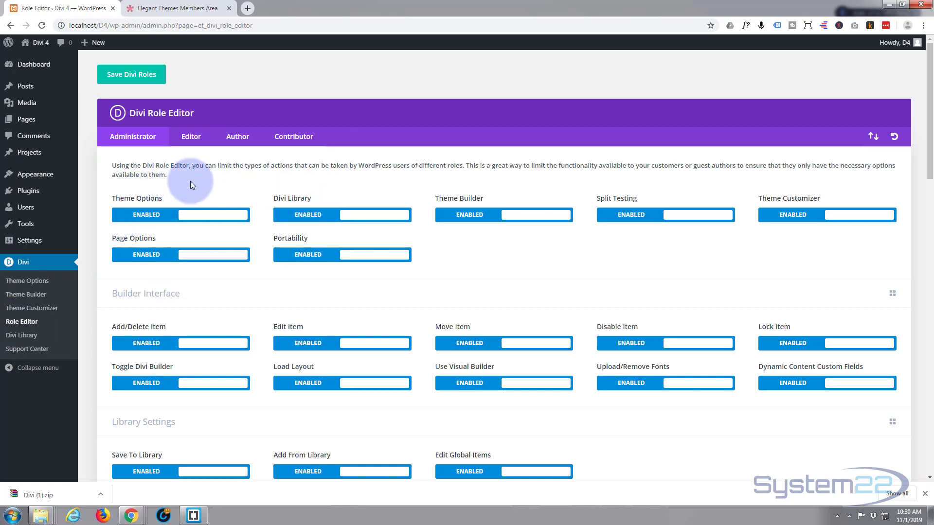
pyautogui.scroll(-3)
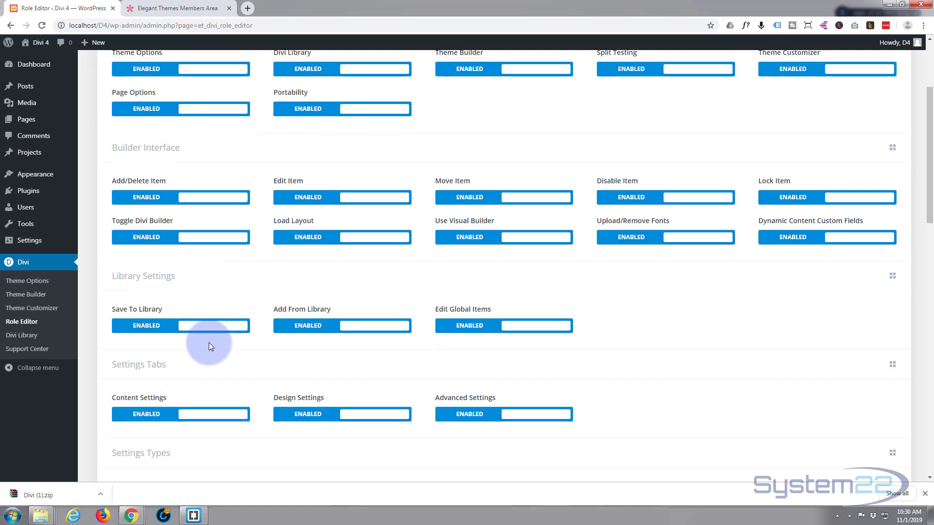
pyautogui.scroll(-3)
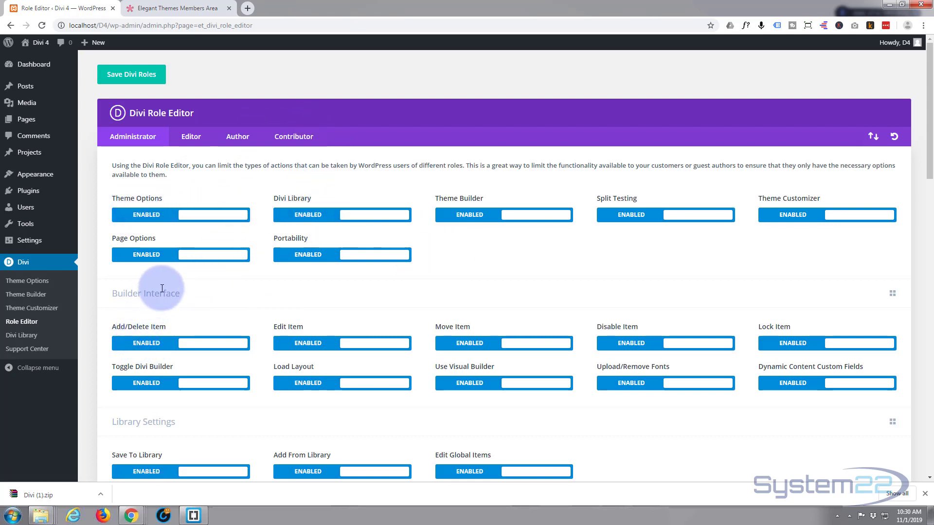
pyautogui.scroll(-3)
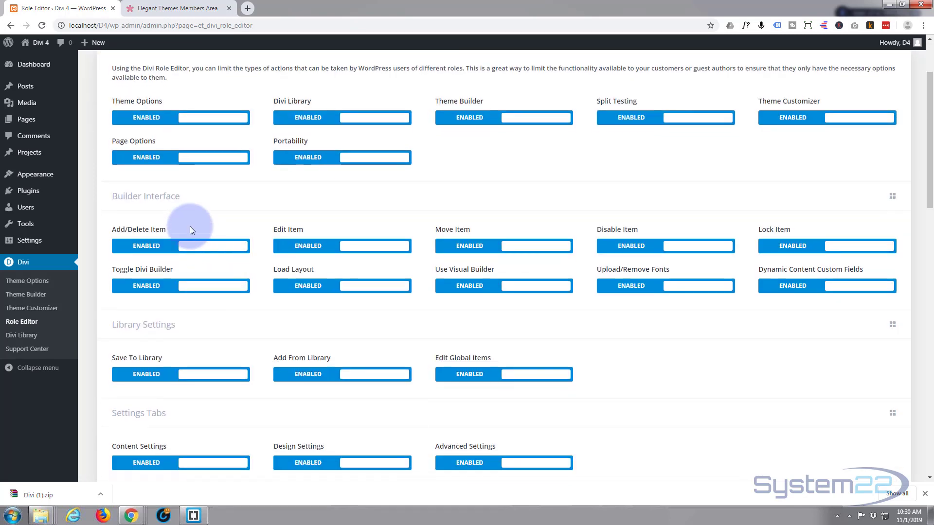
pyautogui.scroll(-3)
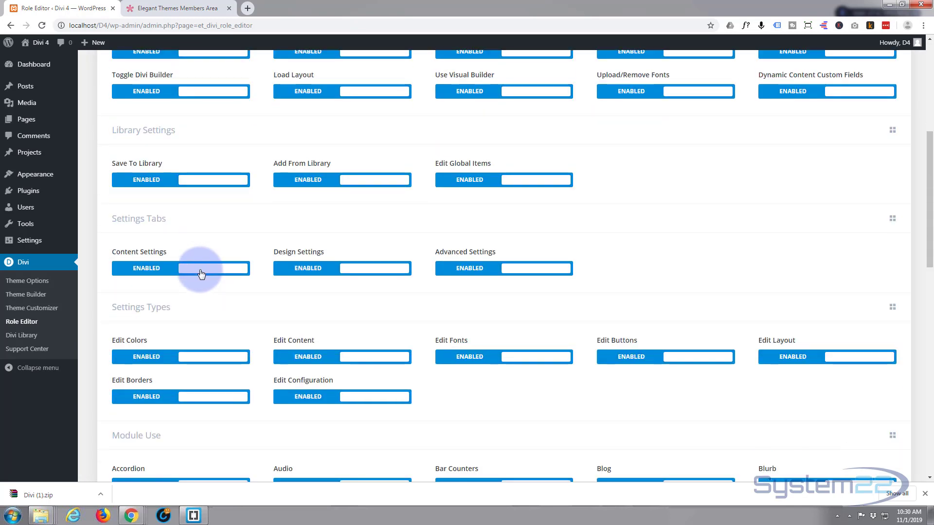
pyautogui.scroll(-3)
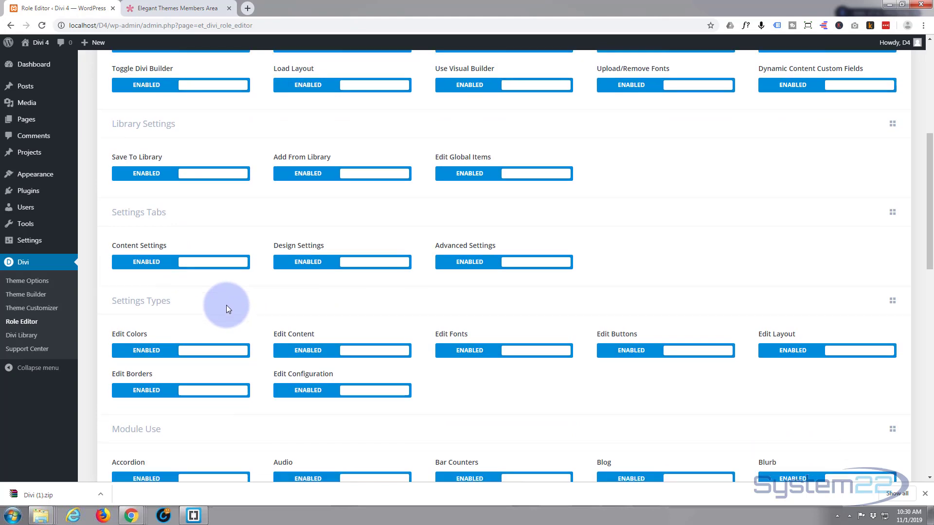
pyautogui.scroll(-3)
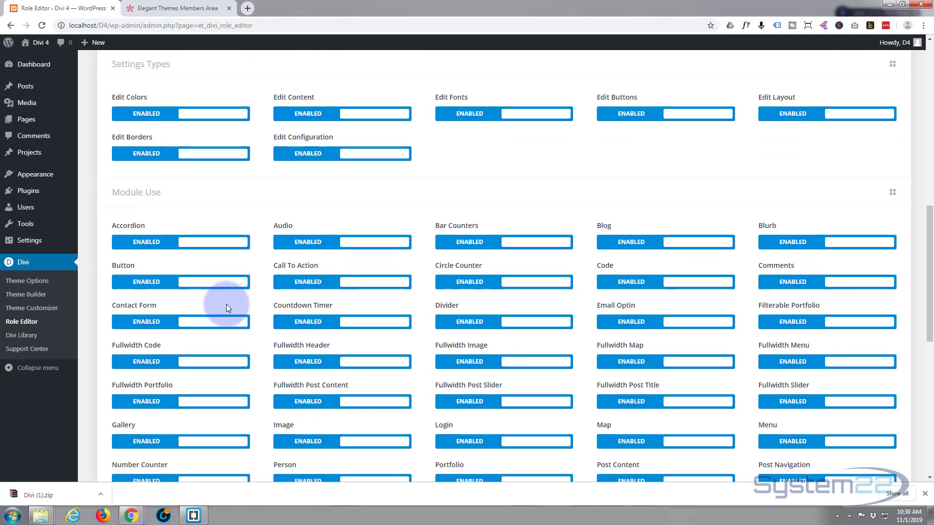
pyautogui.scroll(-3)
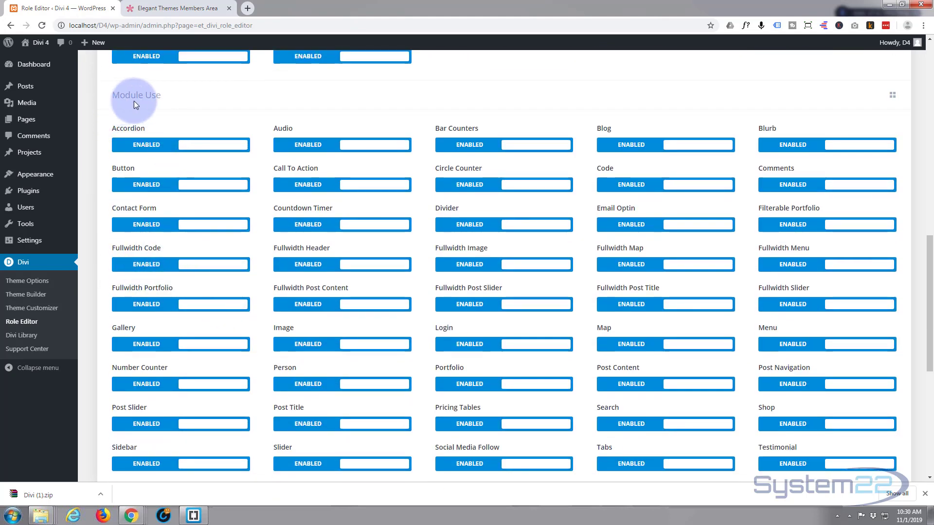
pyautogui.scroll(-3)
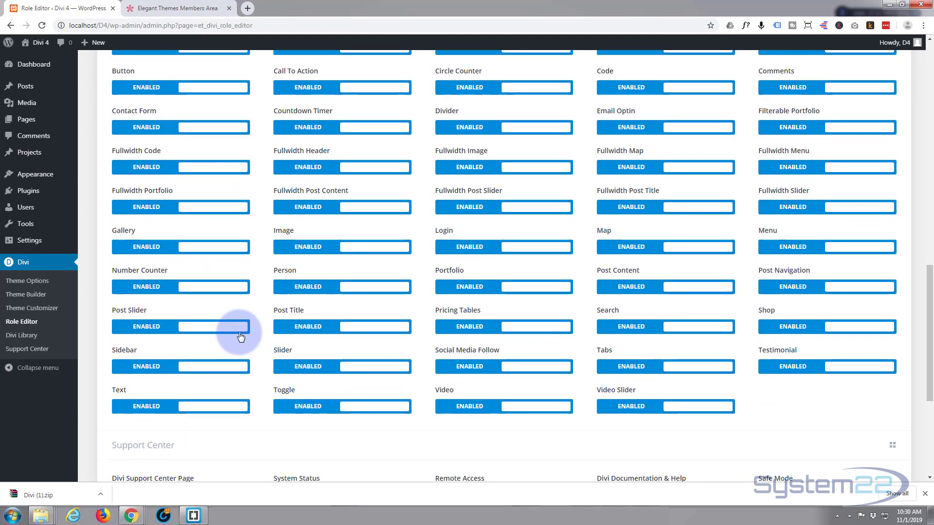
pyautogui.scroll(-3)
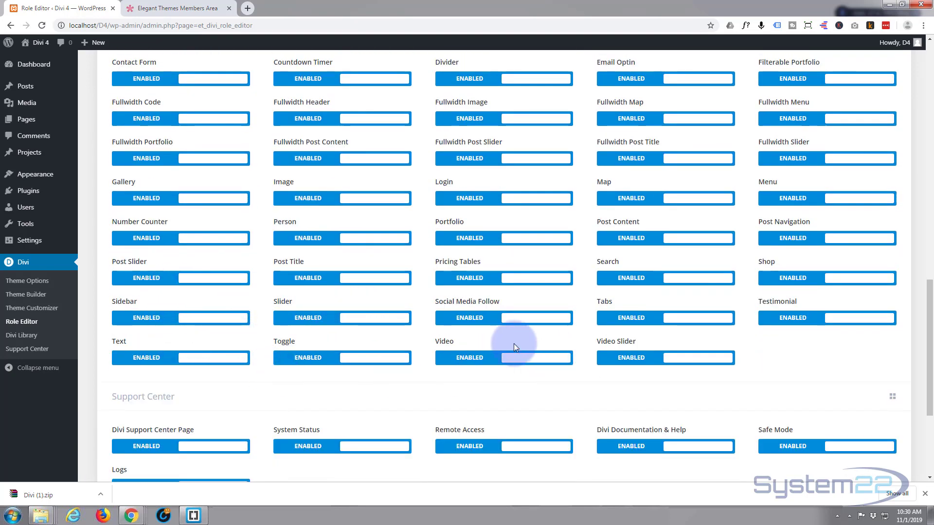
pyautogui.scroll(-3)
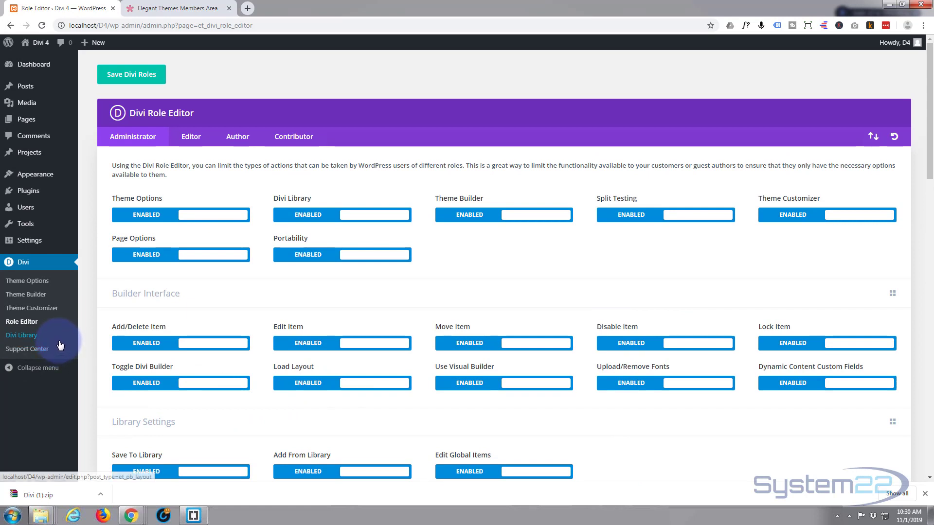
pyautogui.moveTo(23, 336)
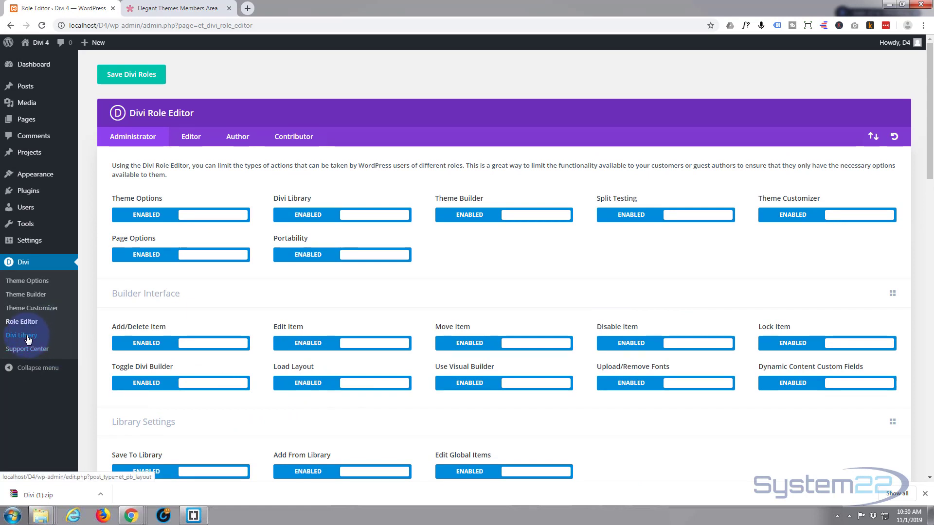
# - Go to Divi > Divi Library, showing an empty Layouts list
pyautogui.click(22, 334)
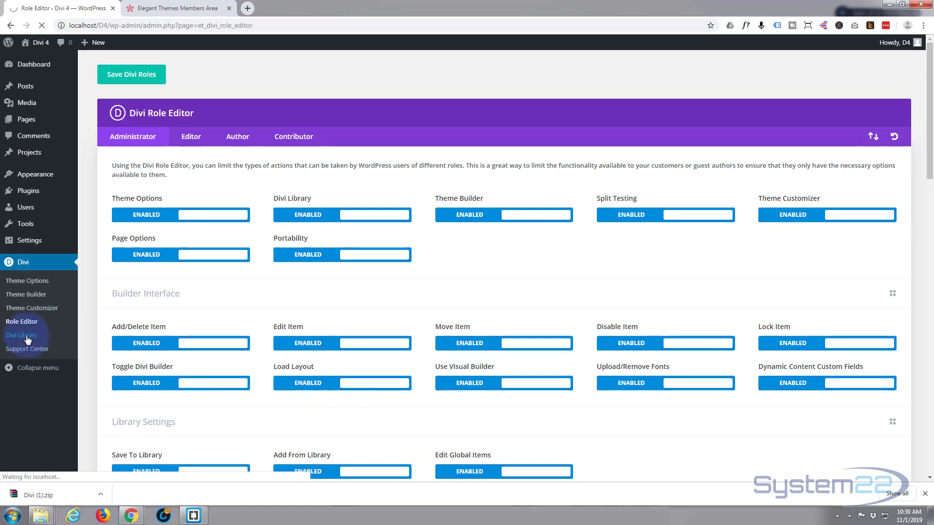
pyautogui.click(23, 334)
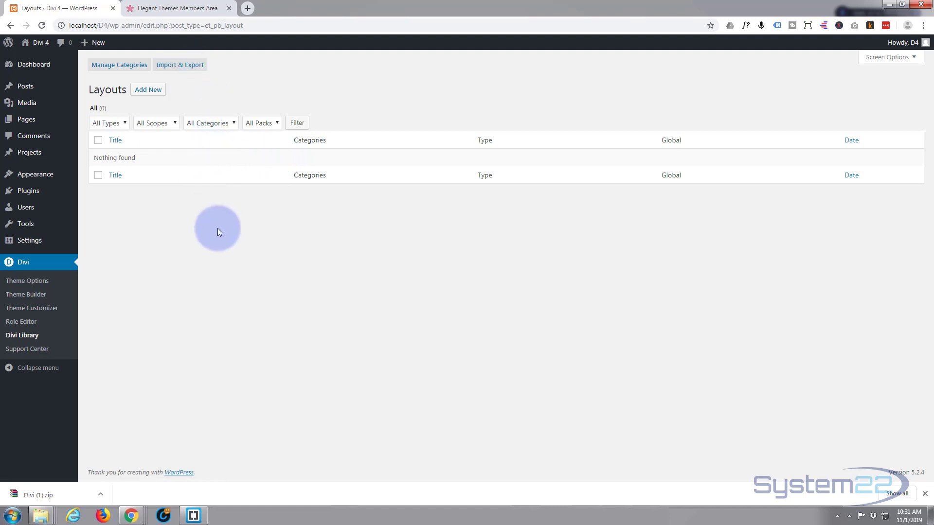
pyautogui.moveTo(329, 220)
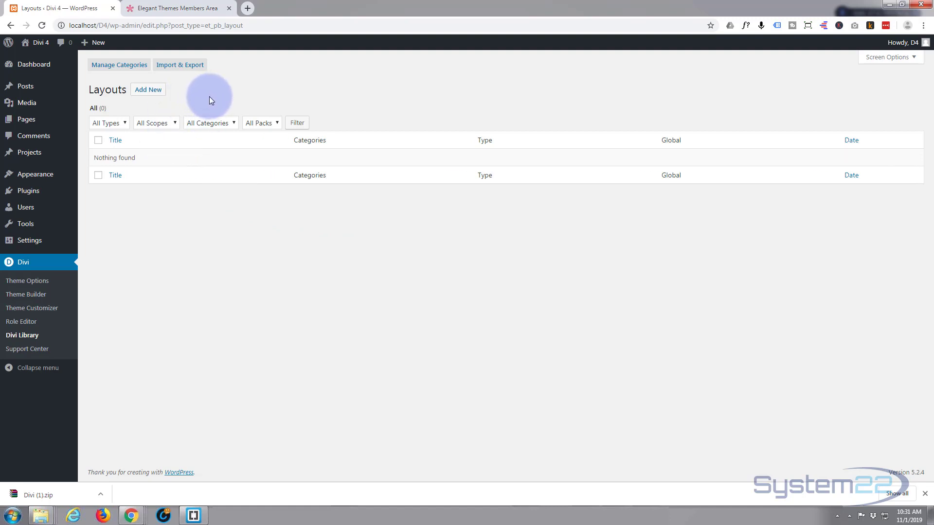
pyautogui.moveTo(189, 264)
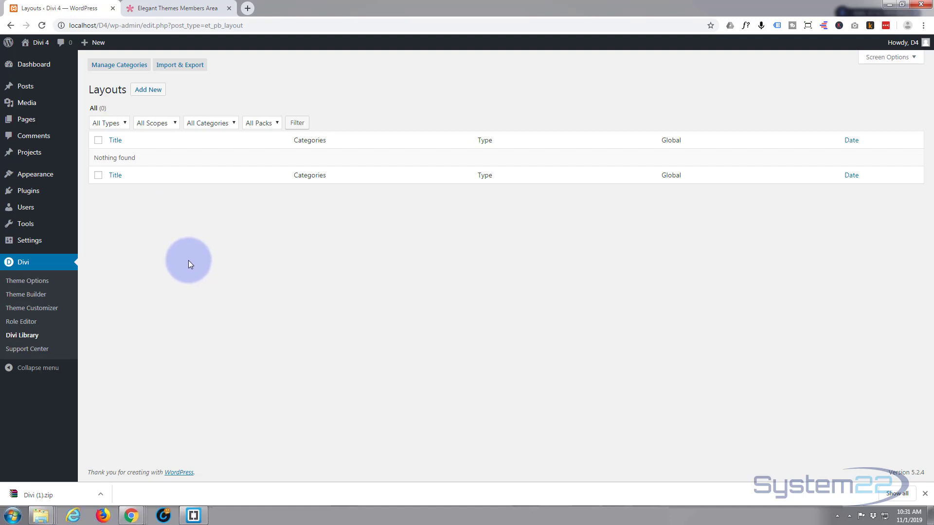
# - Browse the Support Center's status, support, documentation and Safe Mode sections
pyautogui.click(27, 349)
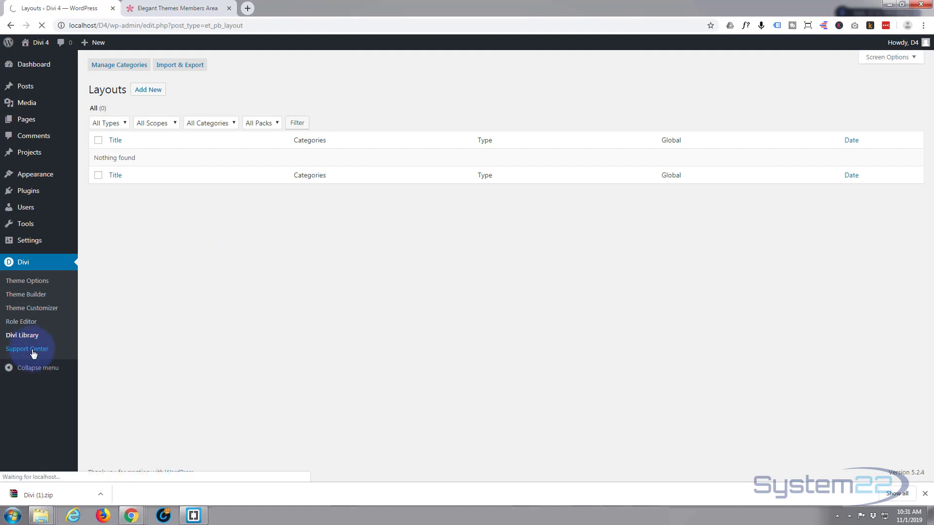
pyautogui.click(27, 349)
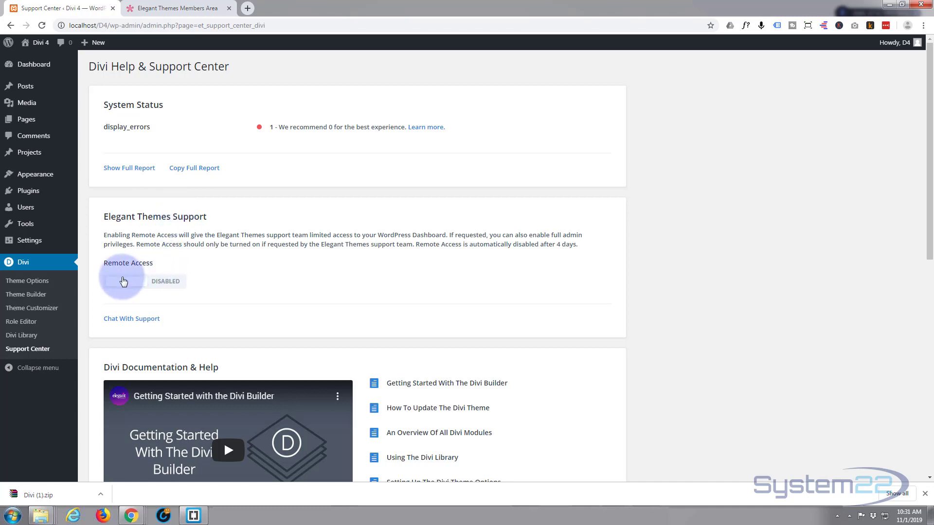
pyautogui.scroll(-3)
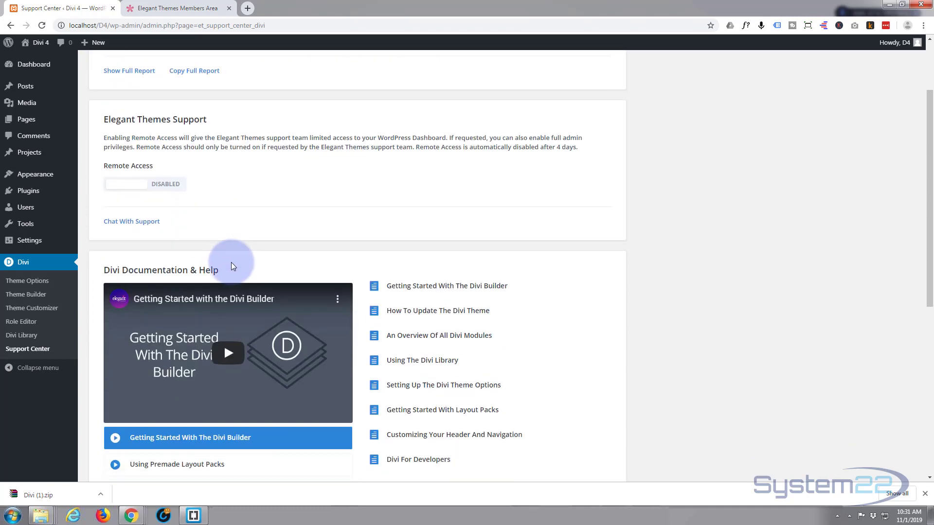
pyautogui.scroll(-3)
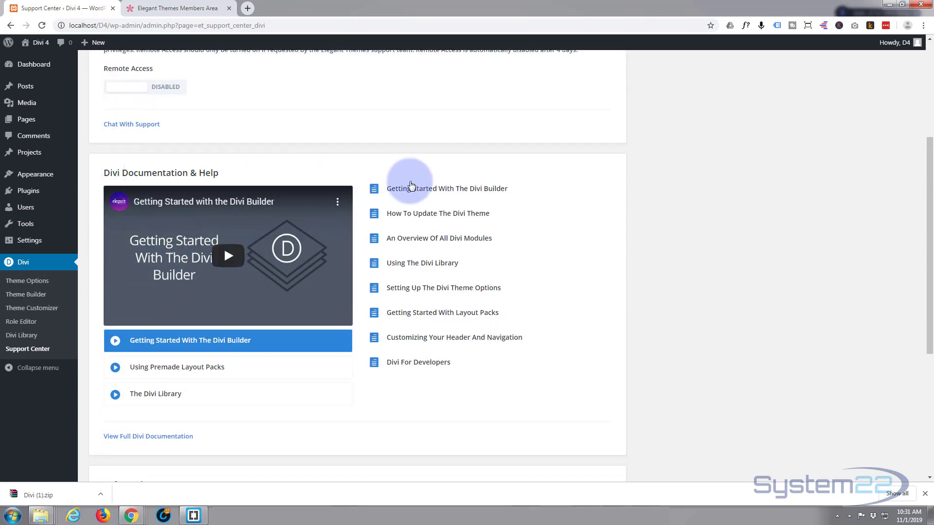
pyautogui.moveTo(410, 366)
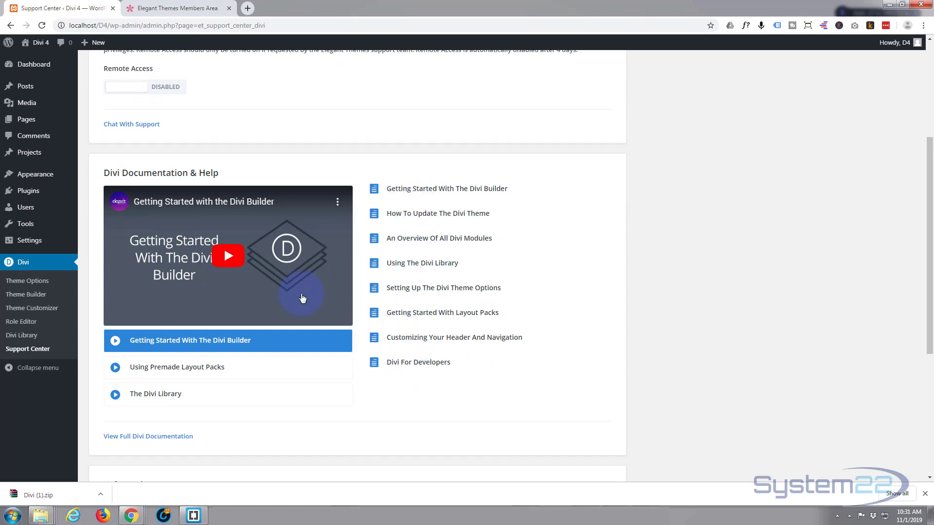
pyautogui.moveTo(285, 313)
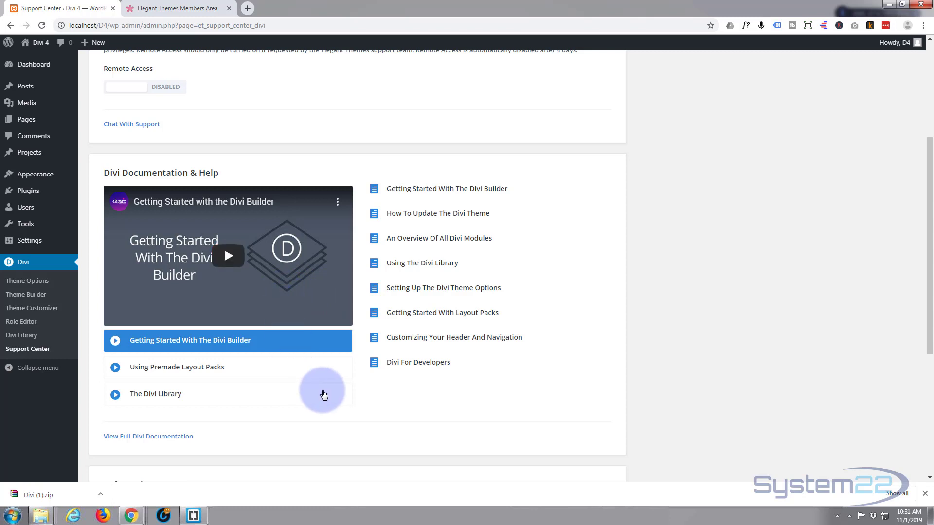
pyautogui.scroll(-3)
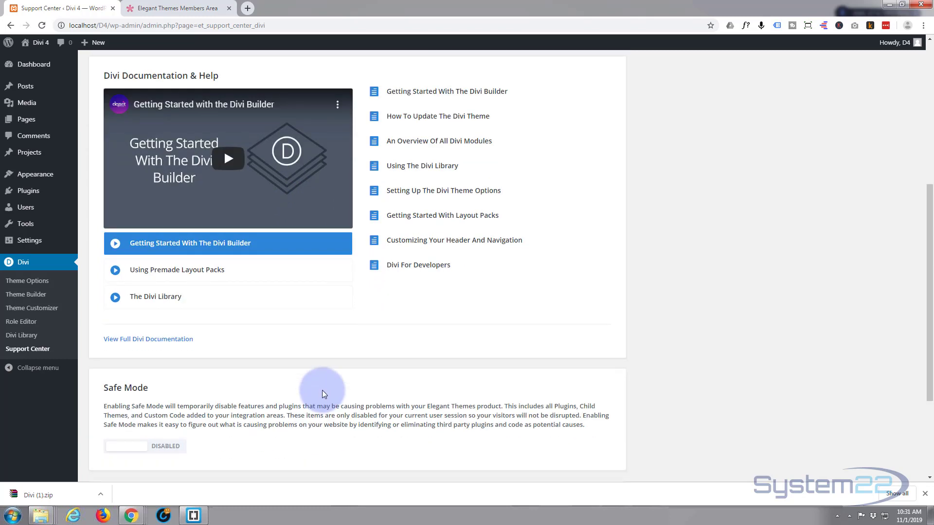
pyautogui.scroll(3)
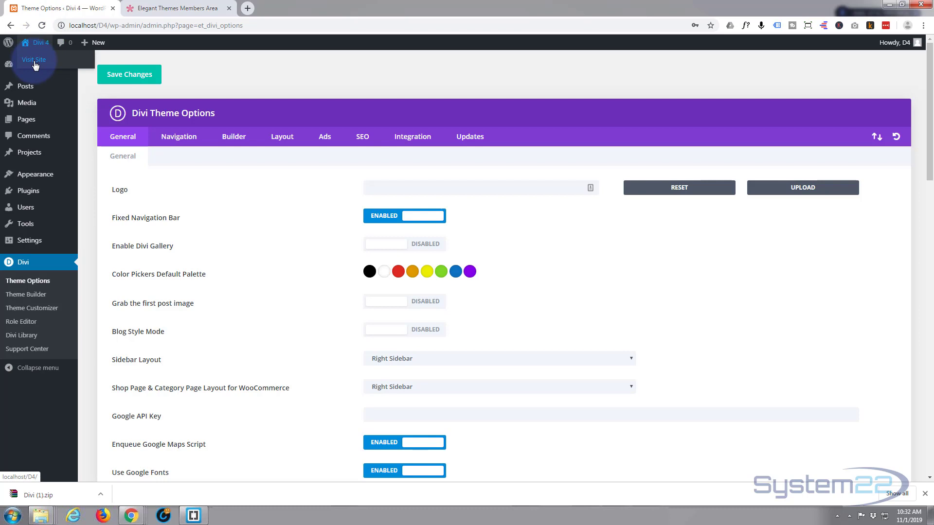
# - Visit the live site's front page showing the Divi logo and Hello world post
pyautogui.click(33, 60)
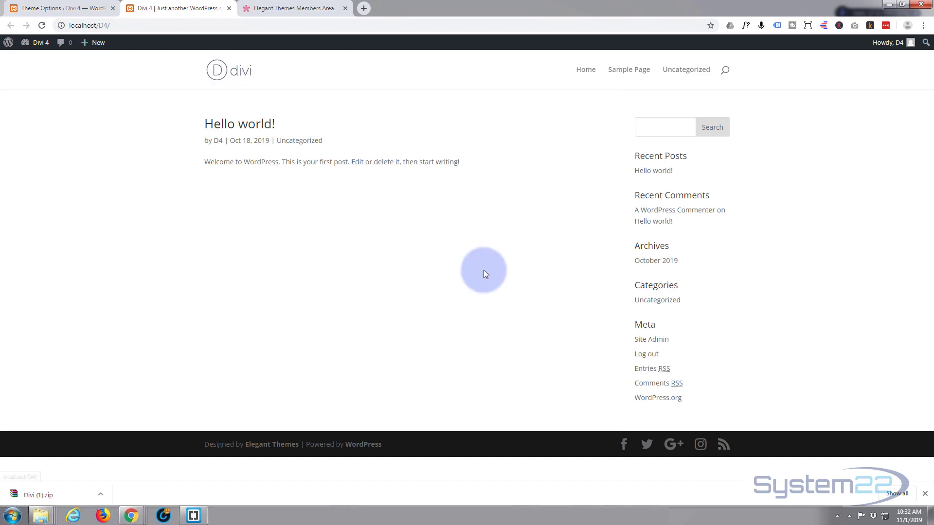
pyautogui.moveTo(111, 98)
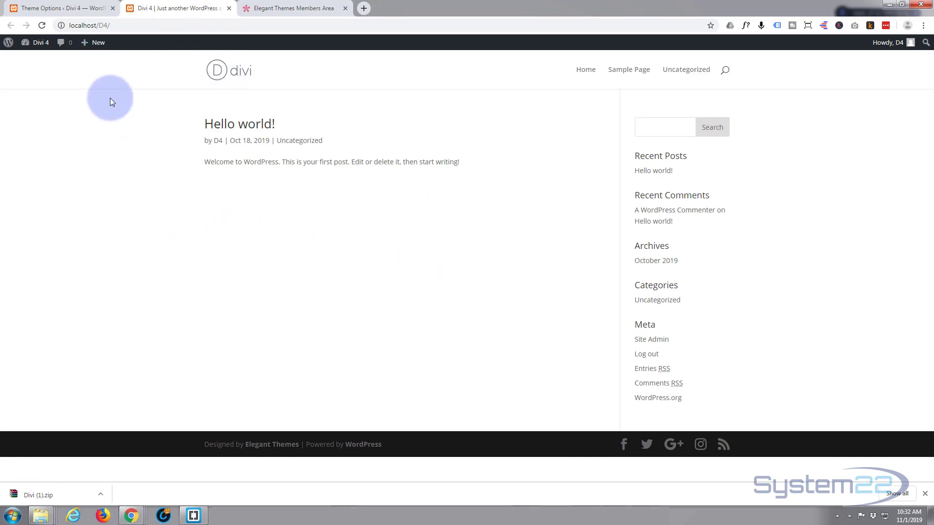